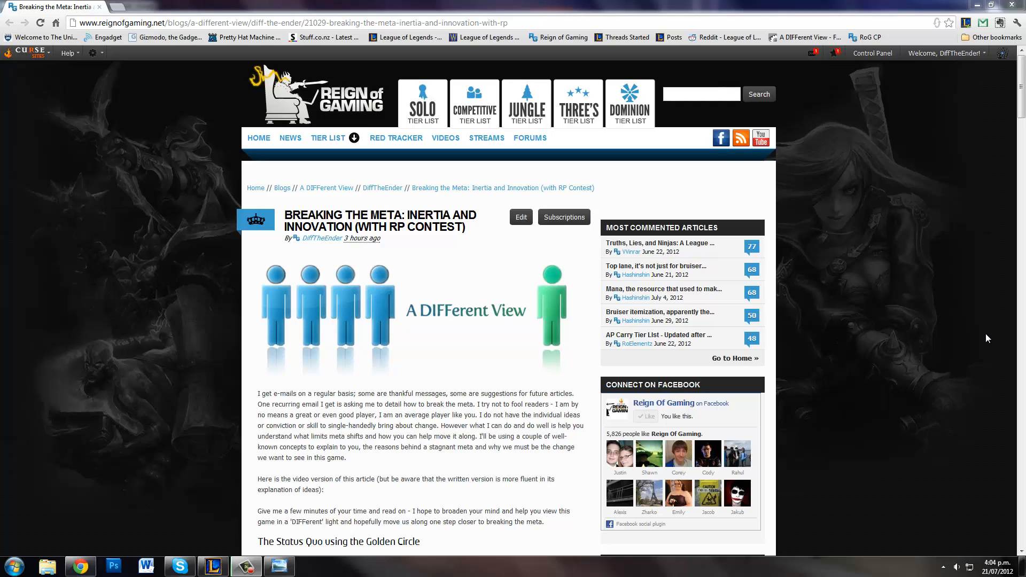
mouse_move(981, 325)
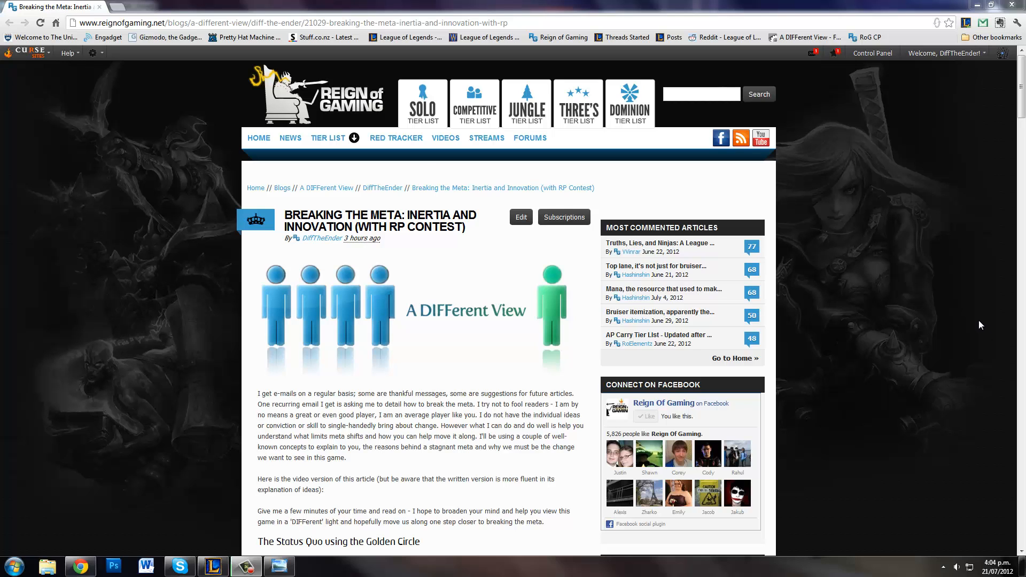
Step: Scroll the article down to the 'The Status Quo using the Golden Circle' heading
scroll("down", 3)
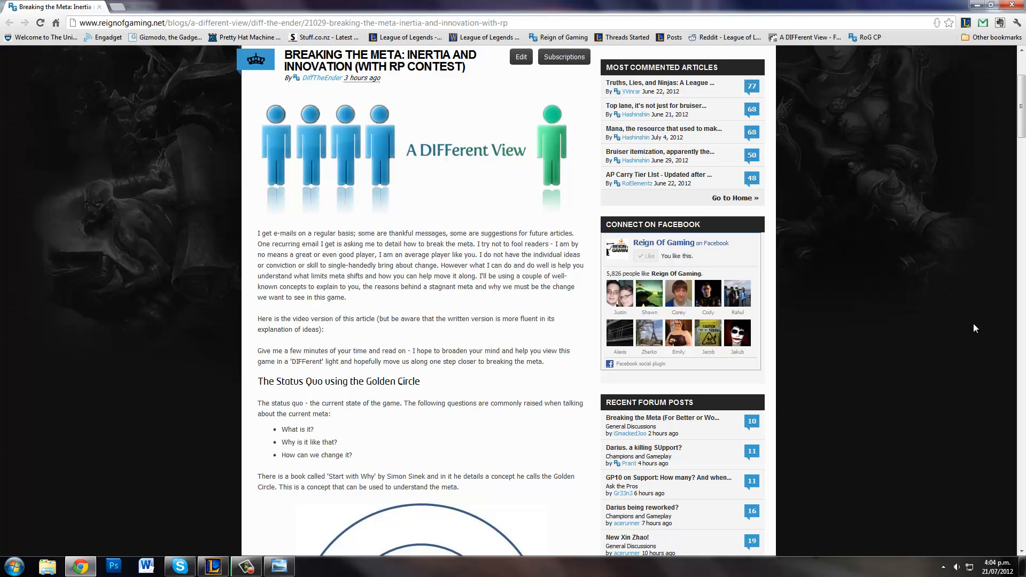
scroll("down", 3)
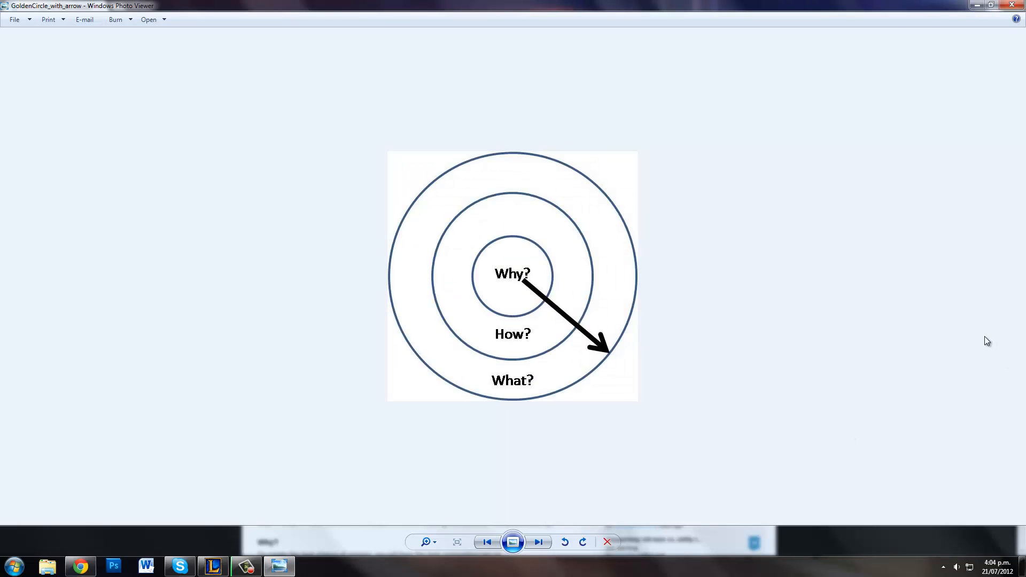
mouse_move(592, 470)
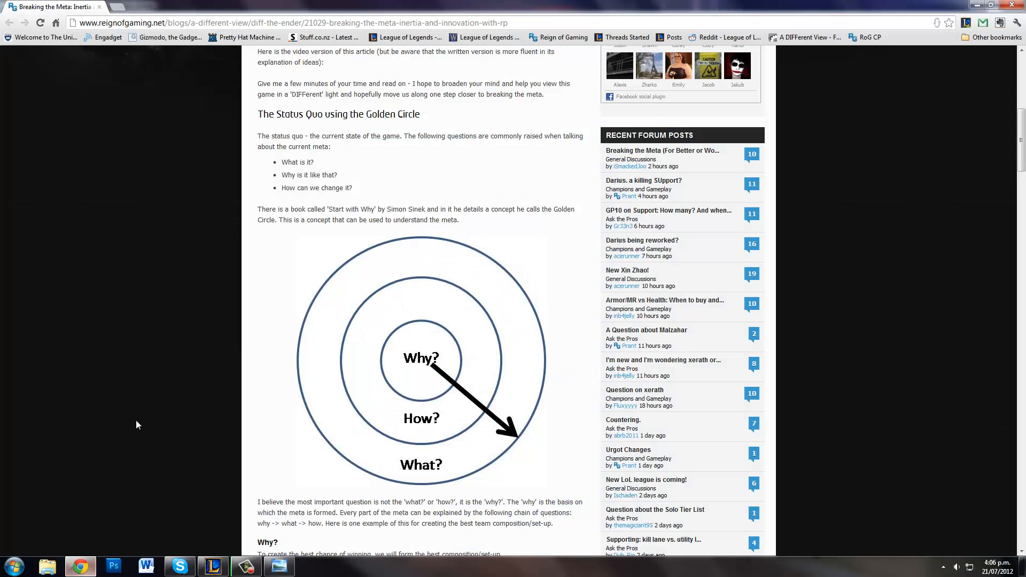
Step: Scroll past the Golden Circle diagram to 'The Effectiveness of the Meta and Riot's Part in it'
scroll("down", 3)
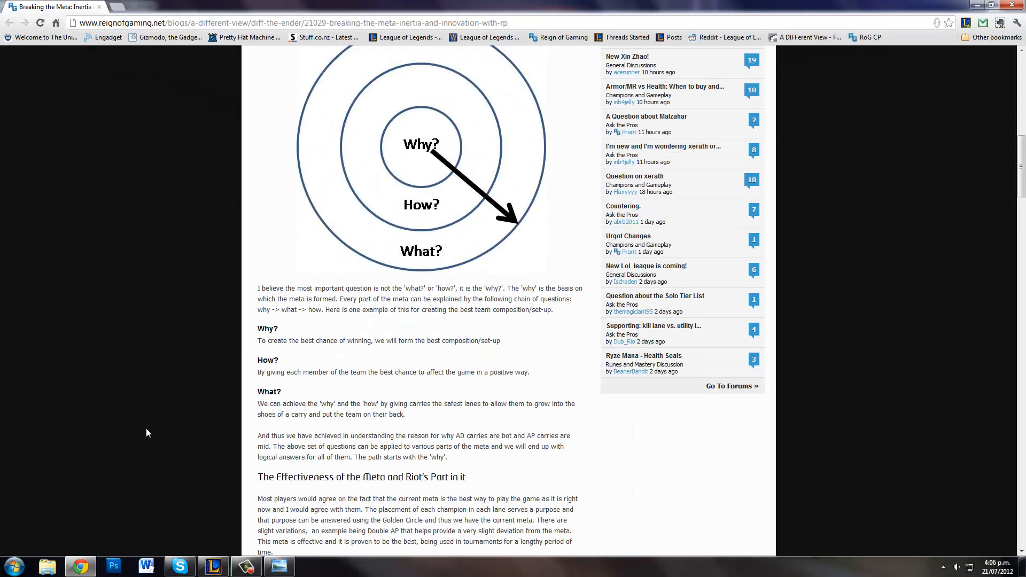
scroll("down", 3)
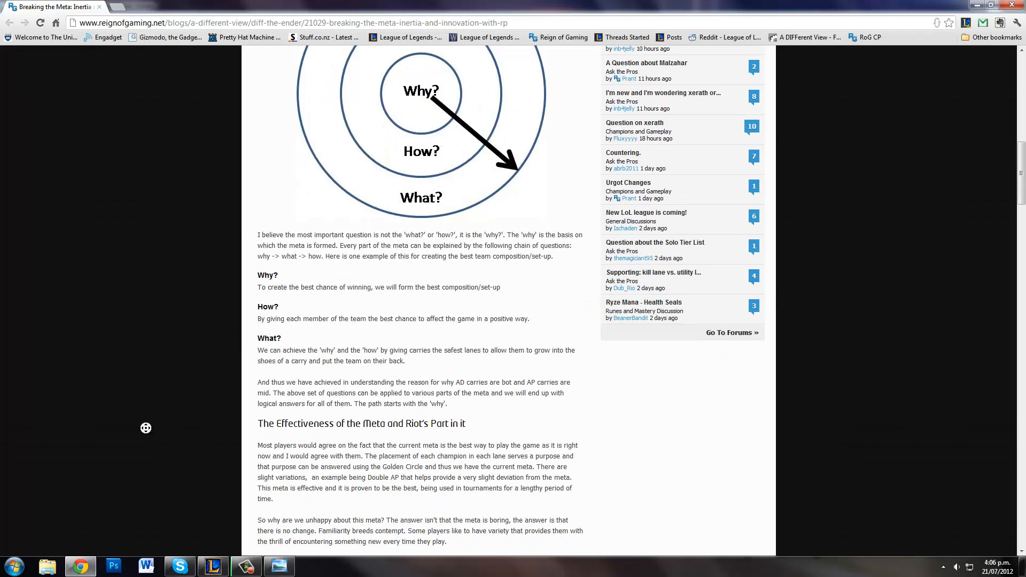
scroll("down", 3)
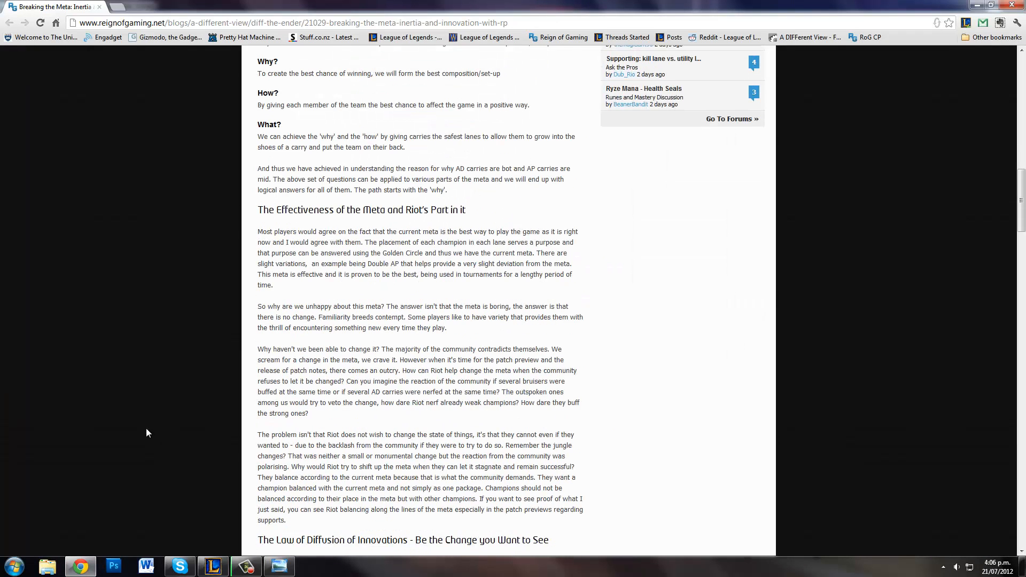
mouse_move(151, 416)
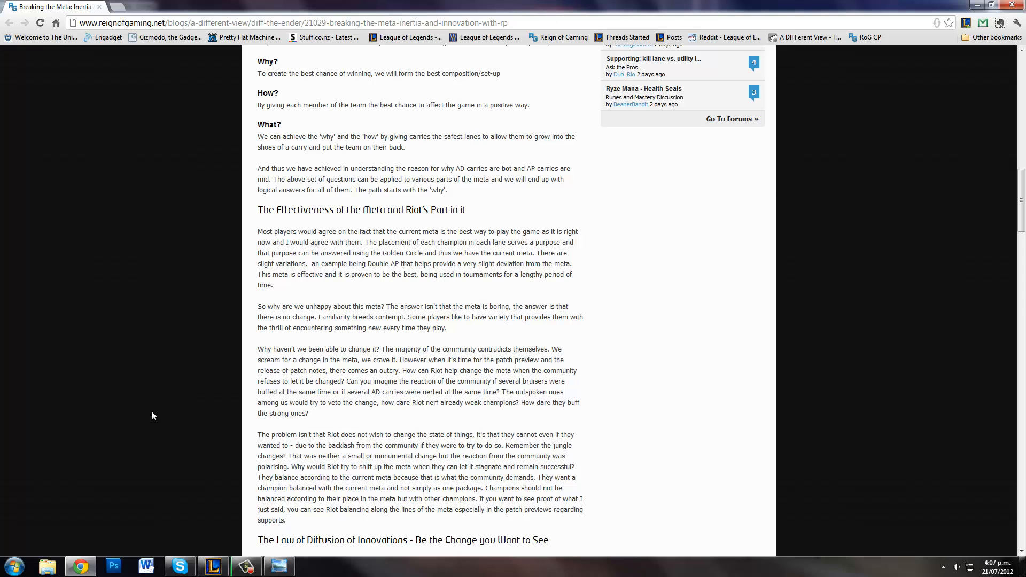
mouse_move(154, 410)
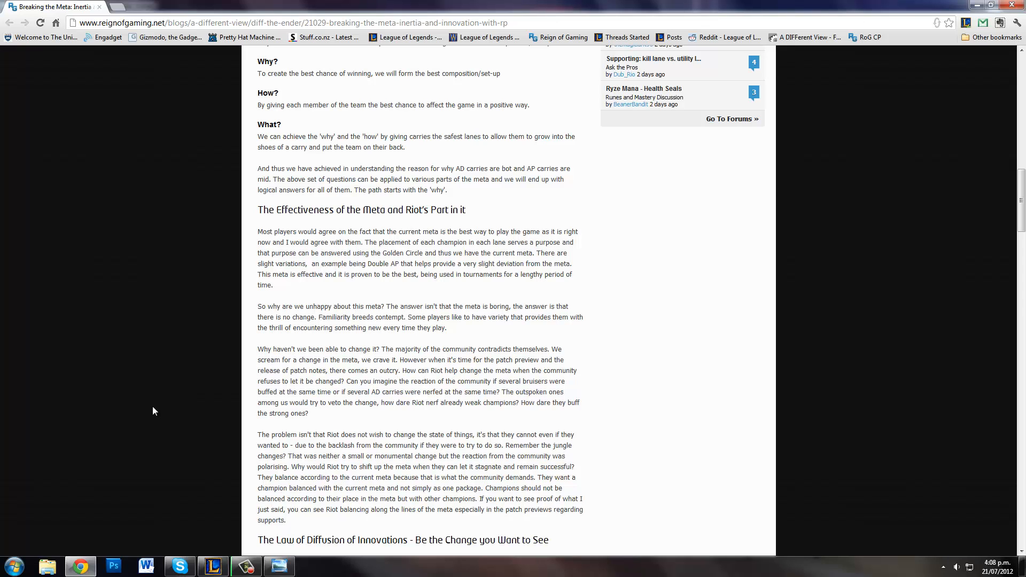
mouse_move(155, 410)
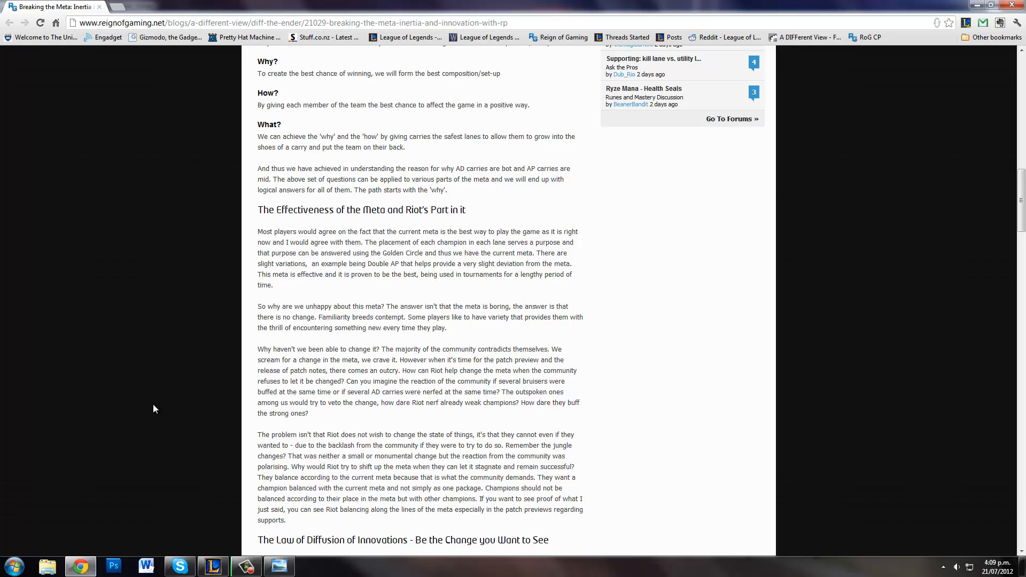
mouse_move(155, 407)
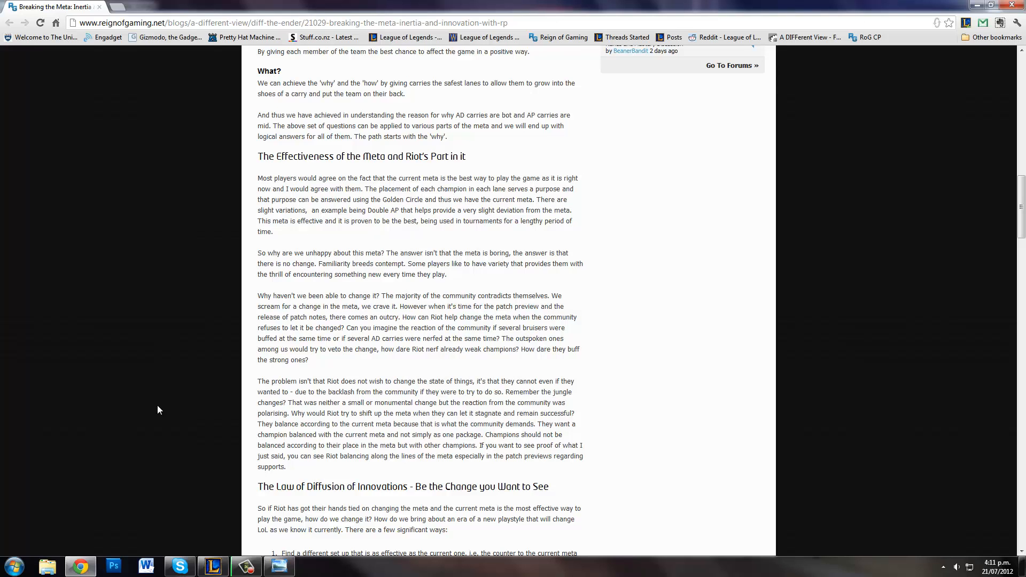
mouse_move(149, 320)
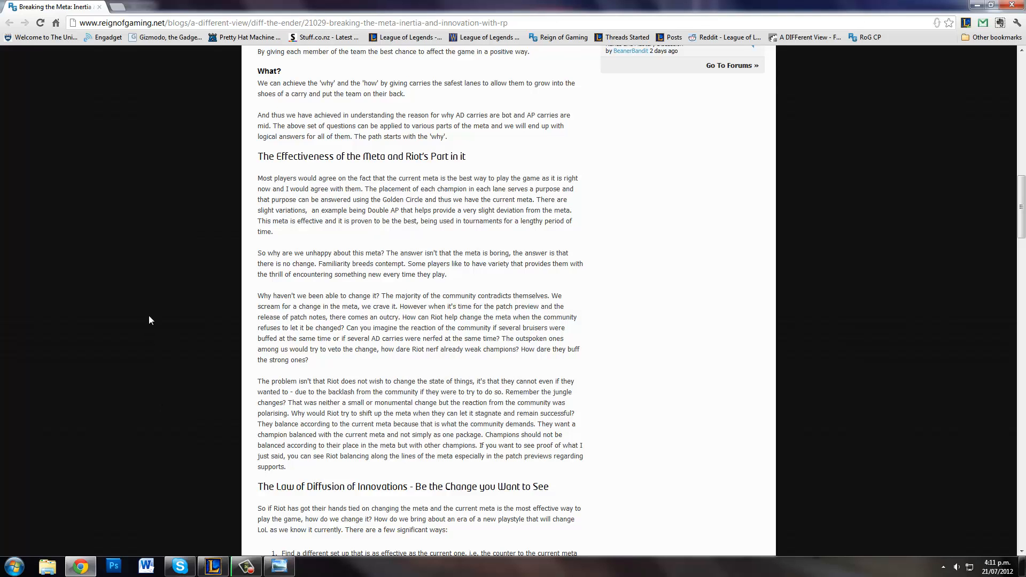
Step: Scroll down until the Law of Diffusion of Innovations adoption curve chart appears
scroll("down", 3)
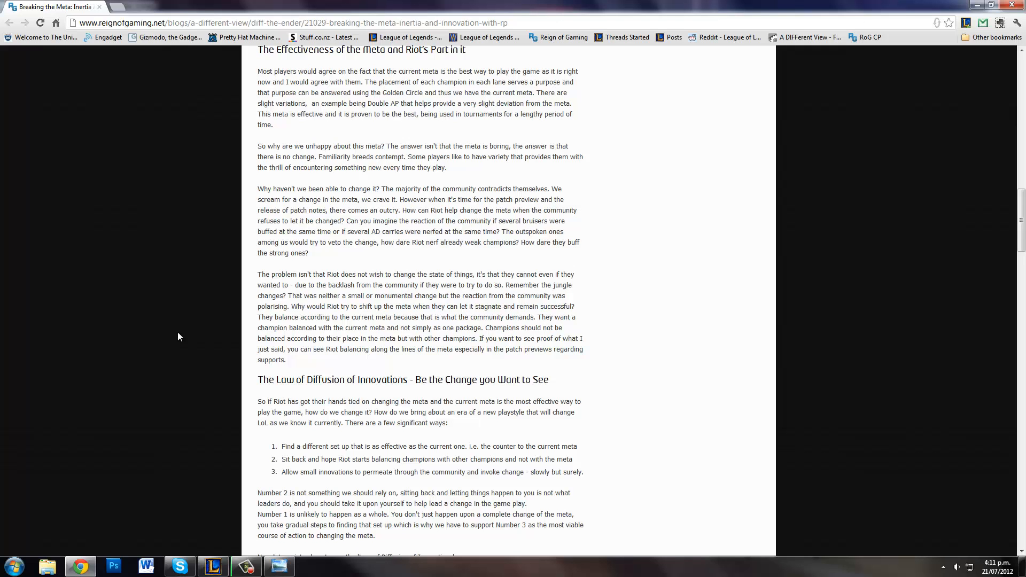
scroll("down", 3)
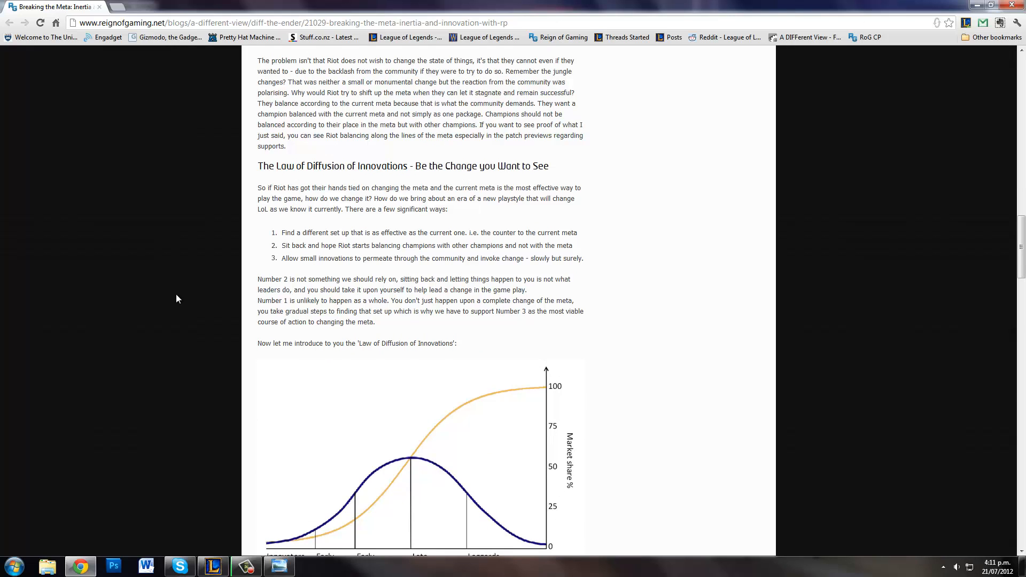
scroll("down", 3)
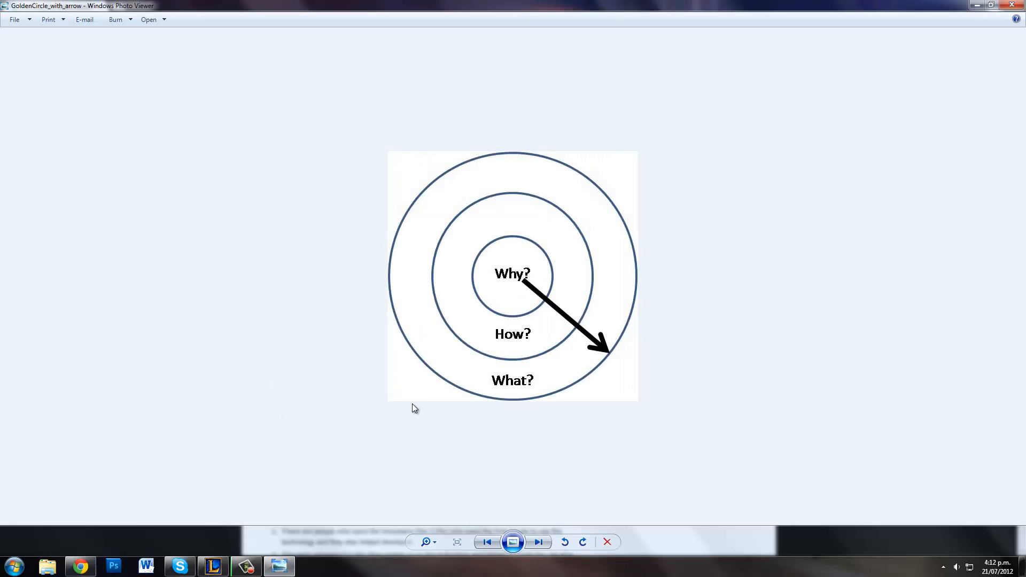
Step: Advance from the GoldenCircle_with_arrow image to the Diffusionofideas chart
left_click(538, 542)
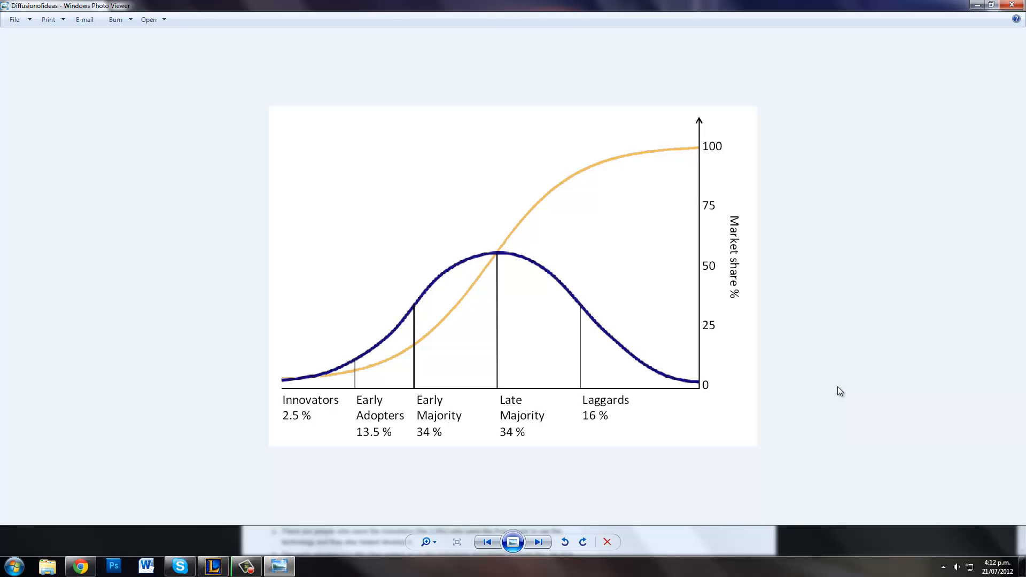
mouse_move(944, 429)
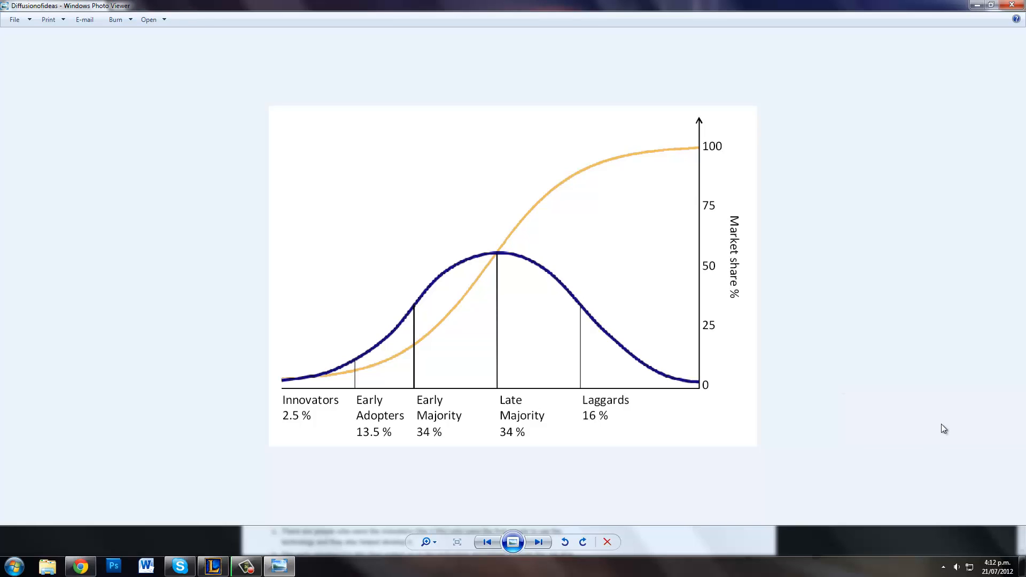
mouse_move(760, 485)
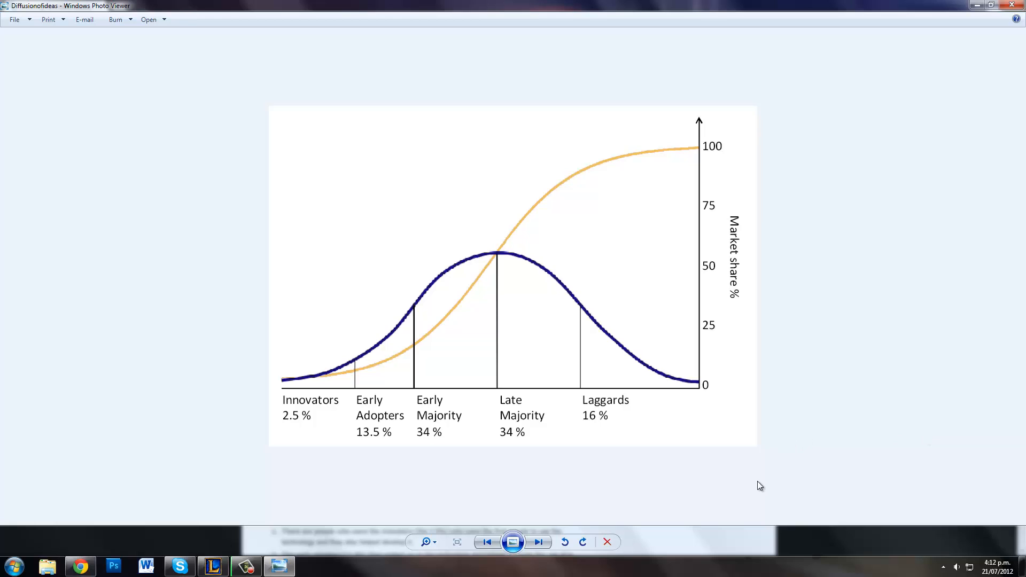
mouse_move(494, 438)
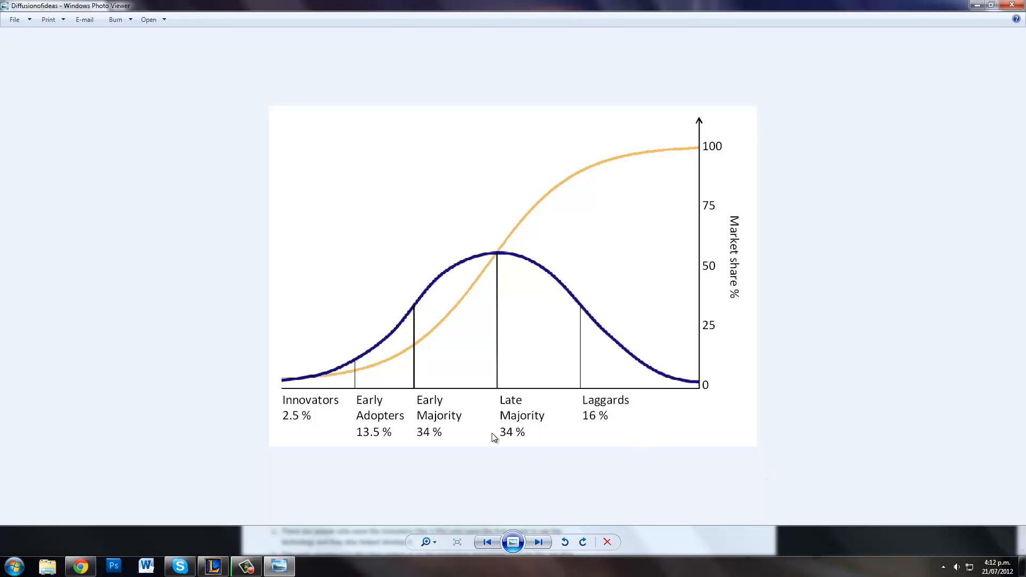
mouse_move(309, 386)
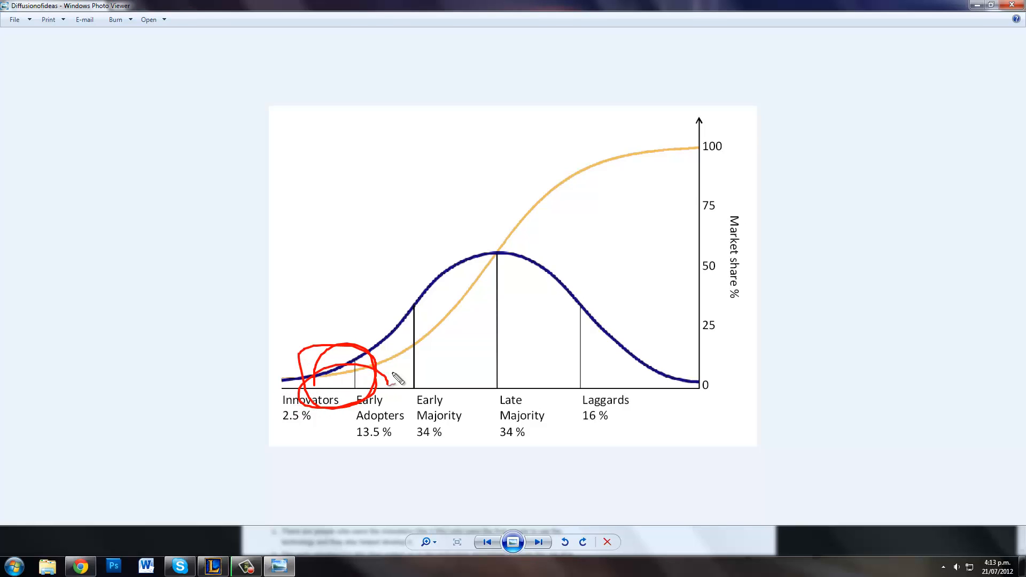
mouse_move(392, 373)
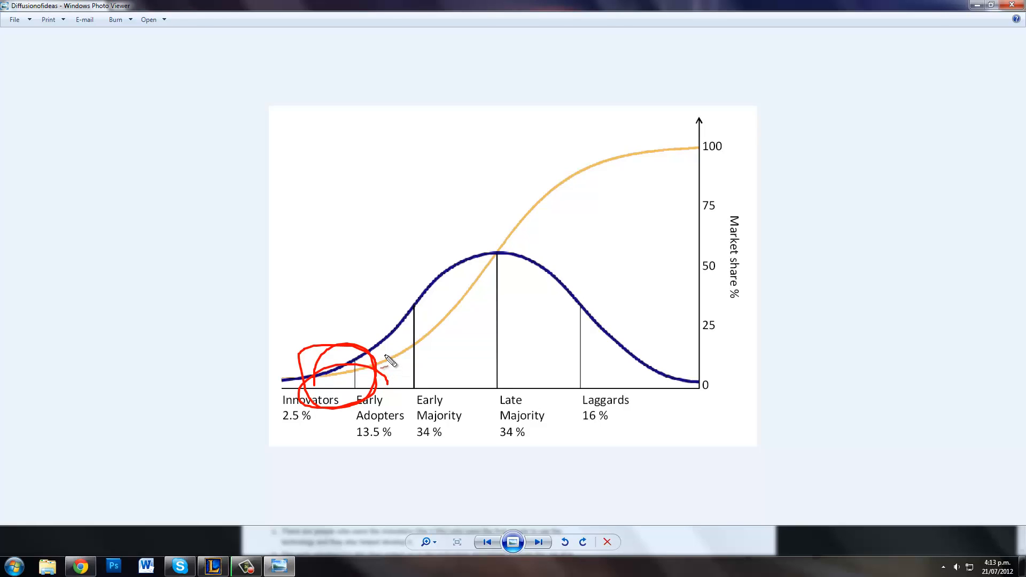
mouse_move(435, 377)
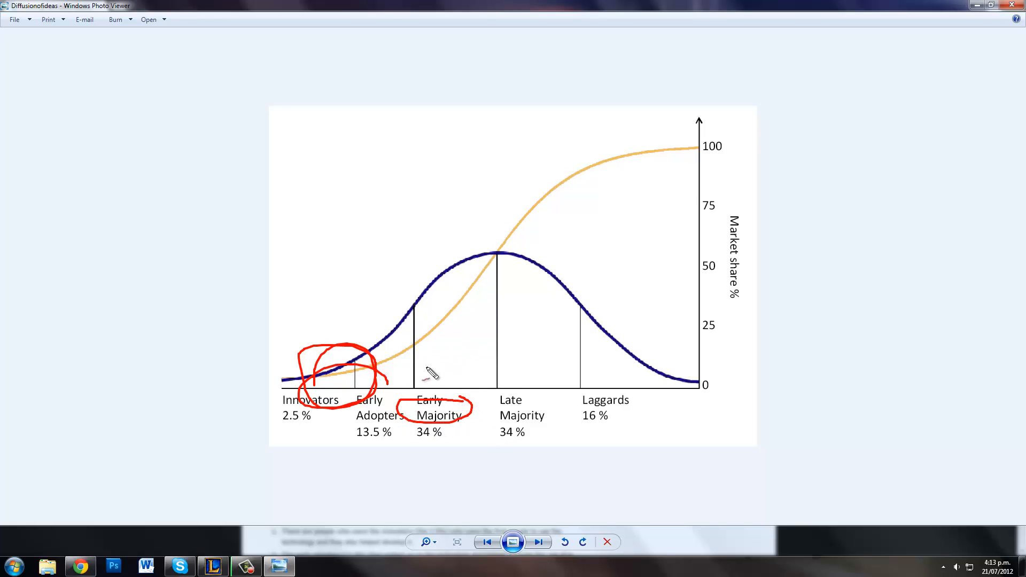
Step: Scribble red over the adoption chart and the curve's tail past Laggards
left_click_drag(389, 367, 431, 301)
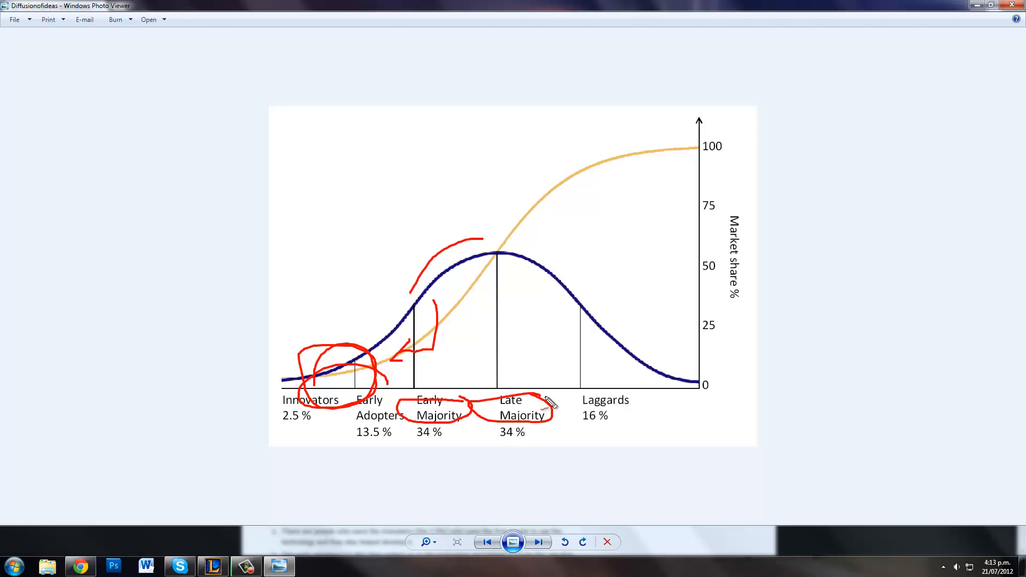
mouse_move(549, 311)
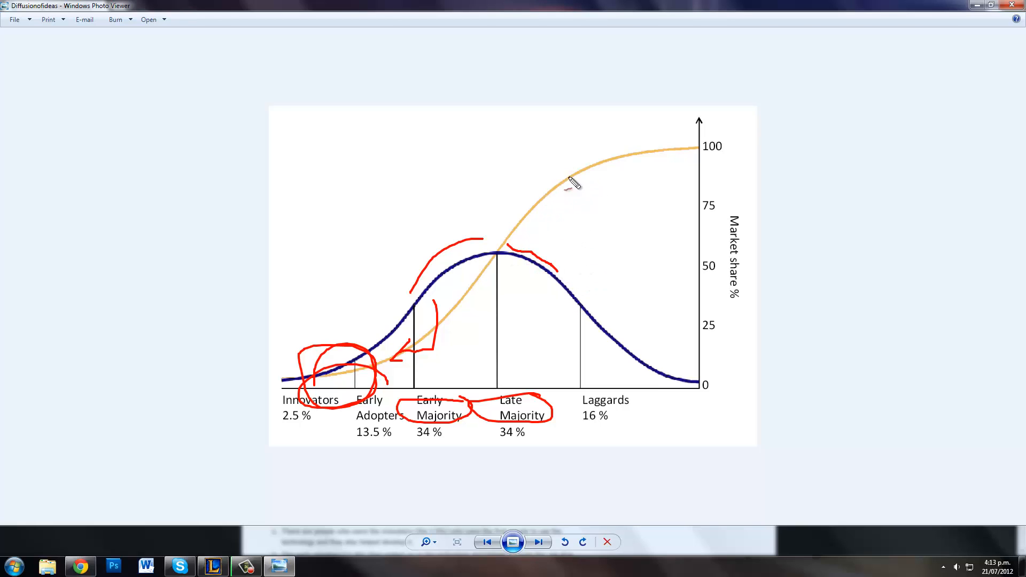
mouse_move(598, 490)
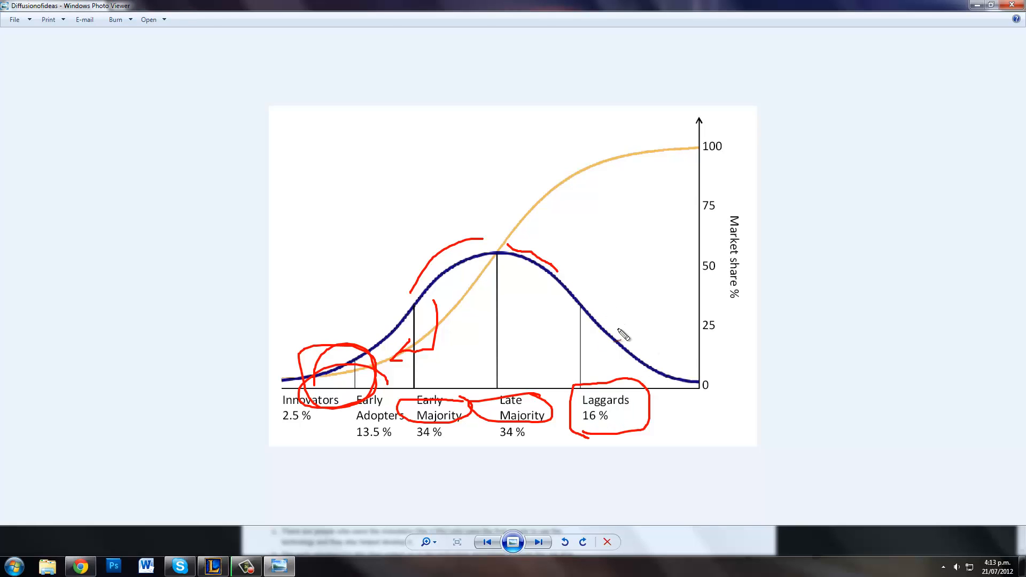
left_click_drag(615, 302, 687, 354)
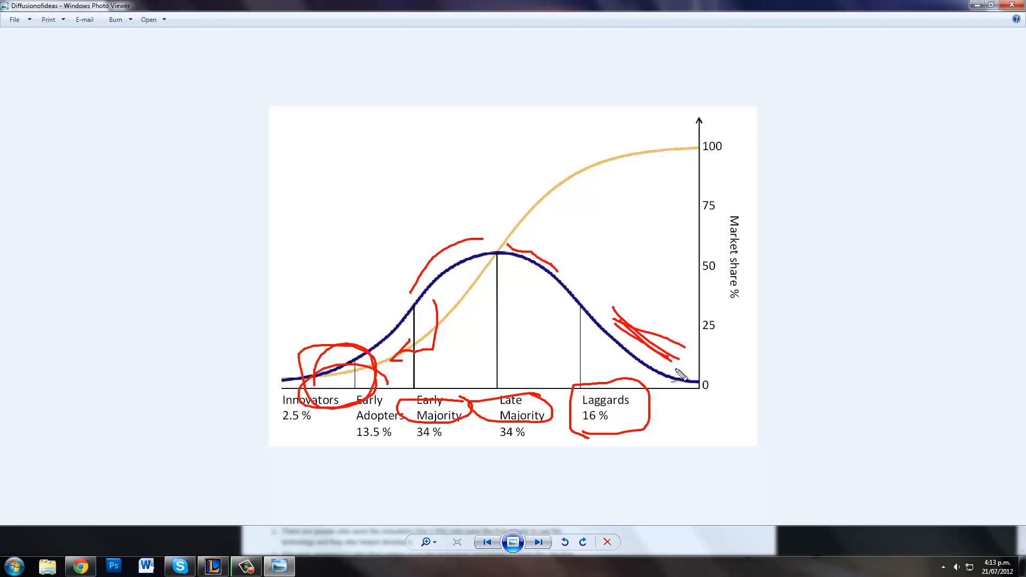
mouse_move(681, 392)
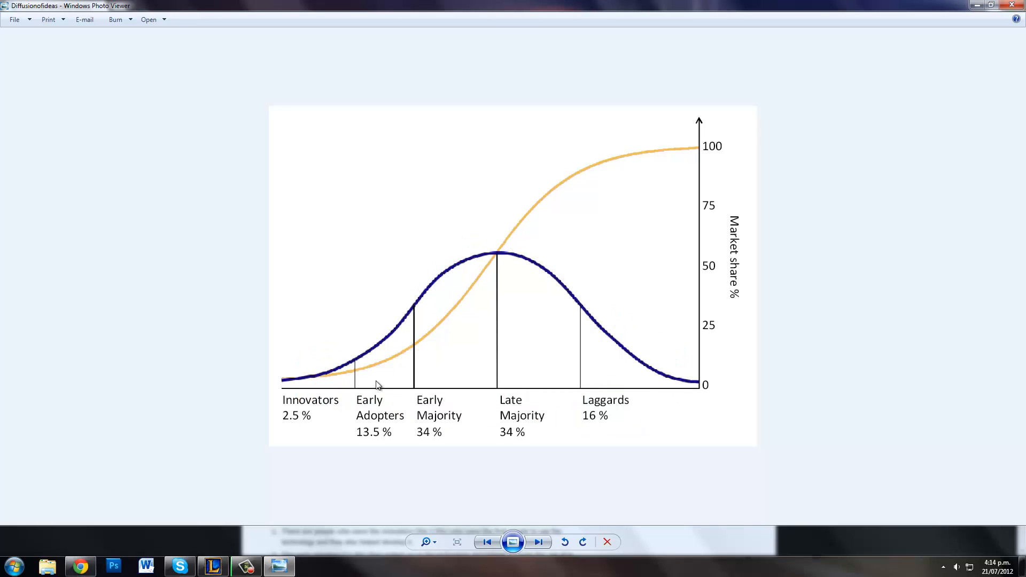
mouse_move(320, 427)
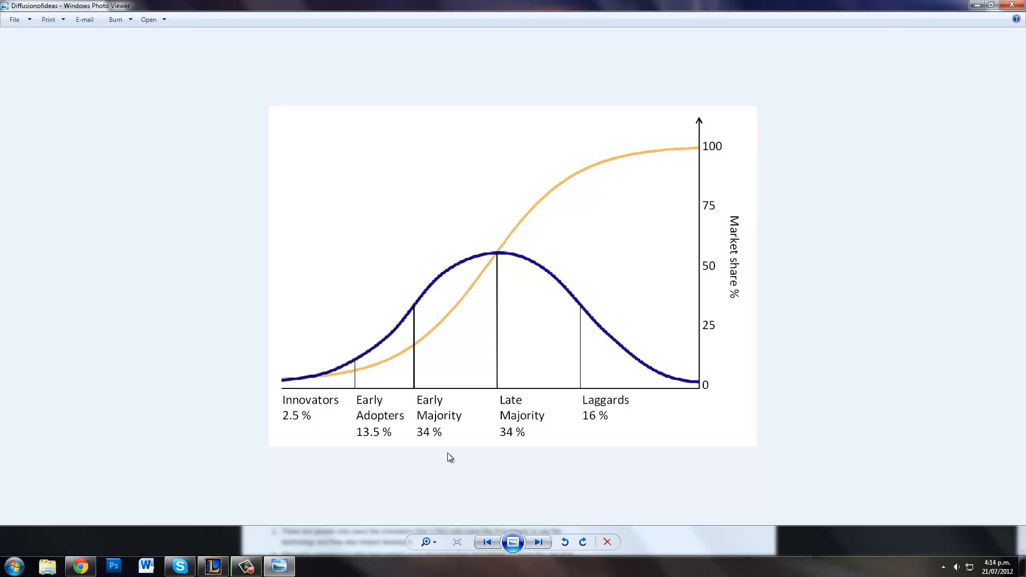
mouse_move(653, 367)
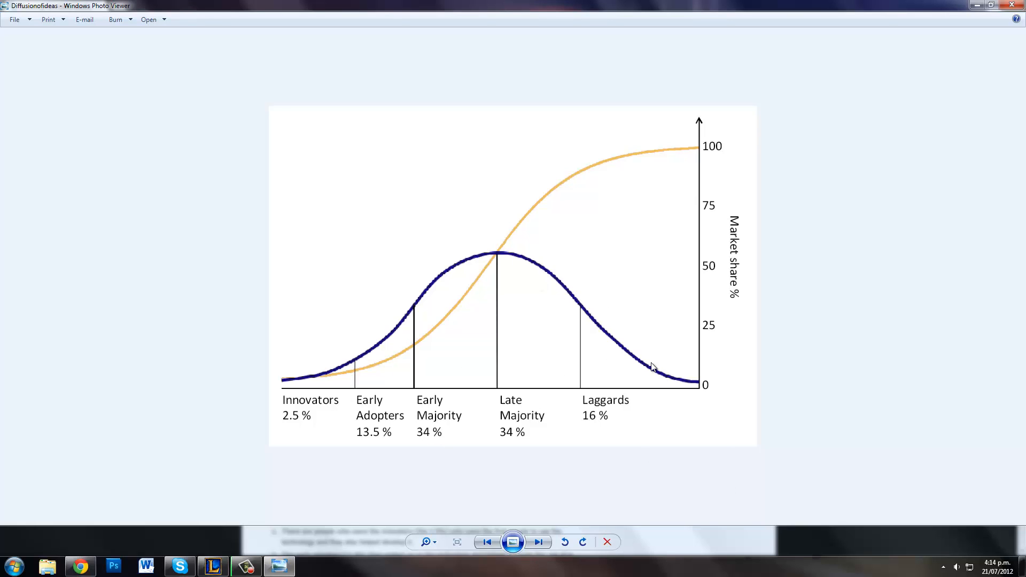
mouse_move(672, 386)
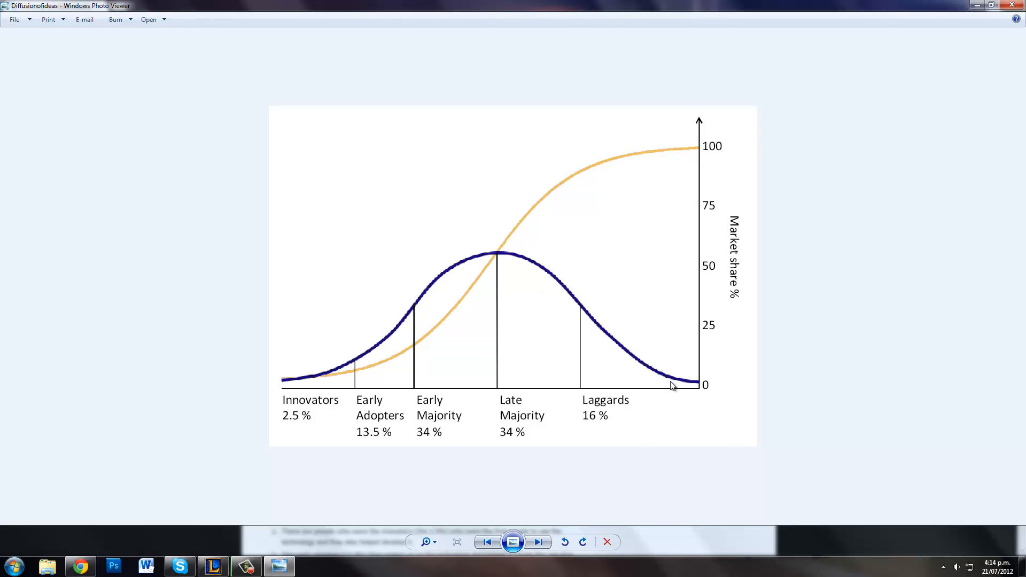
mouse_move(697, 408)
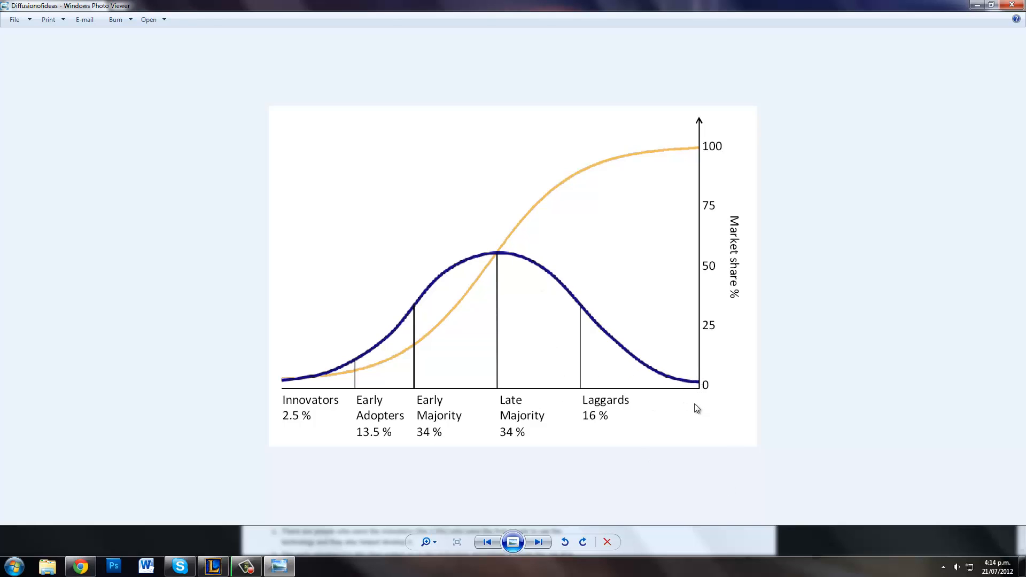
mouse_move(650, 380)
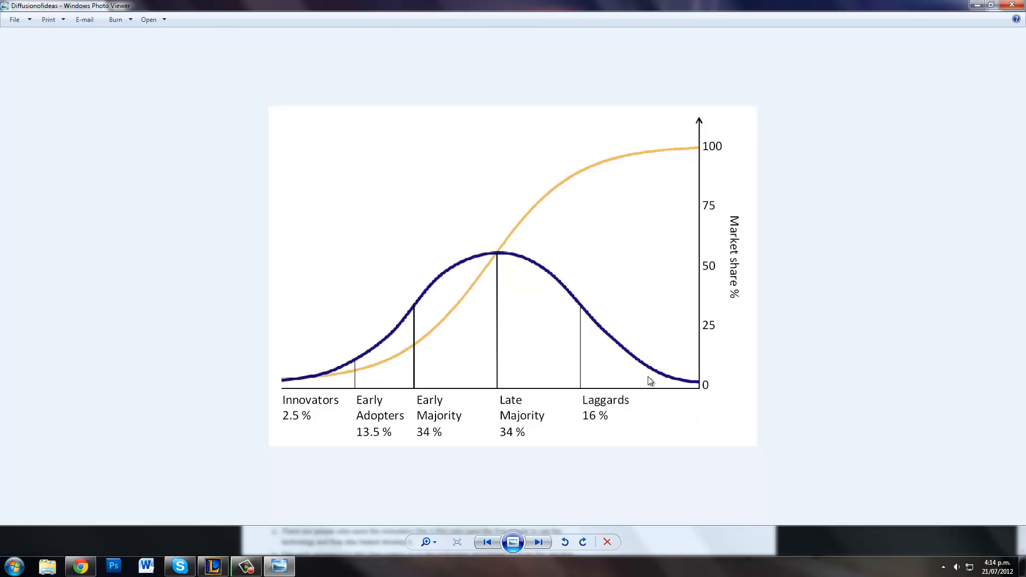
mouse_move(660, 440)
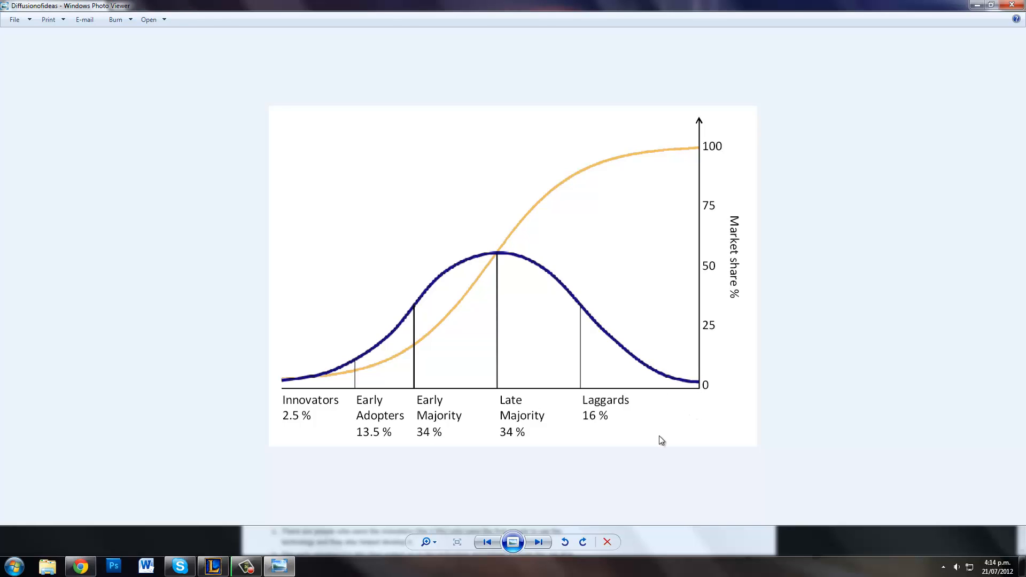
mouse_move(749, 457)
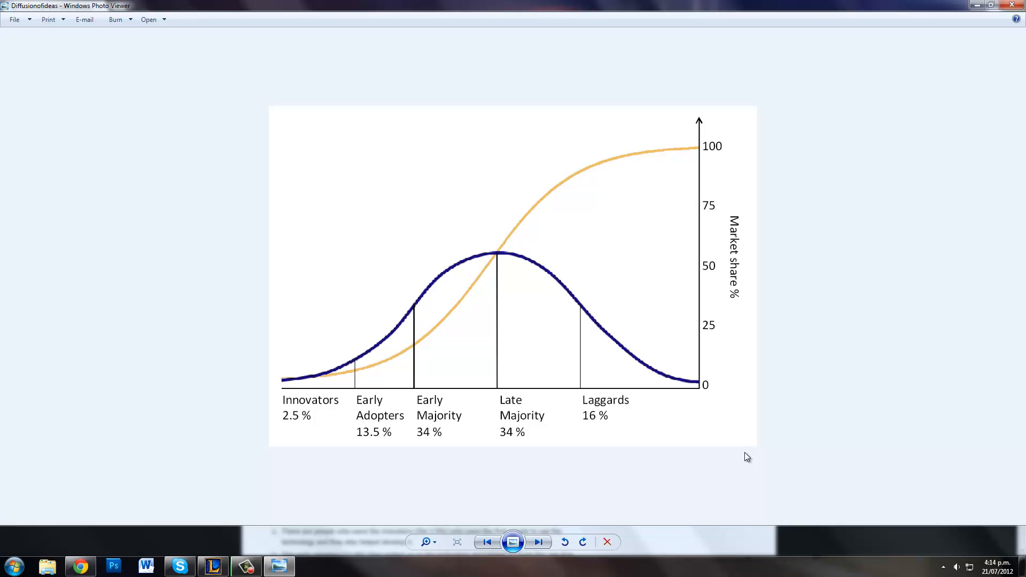
mouse_move(731, 460)
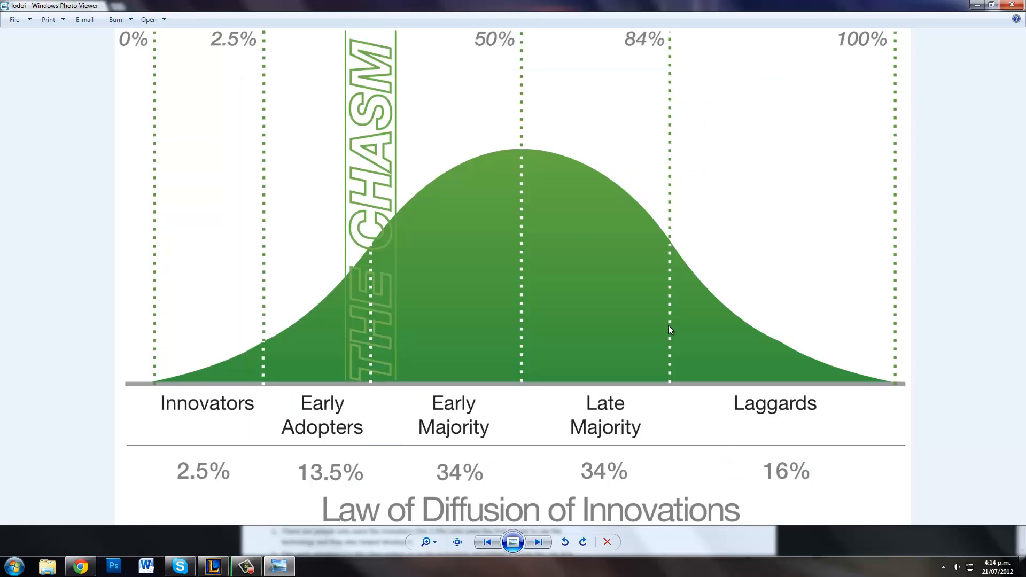
mouse_move(565, 411)
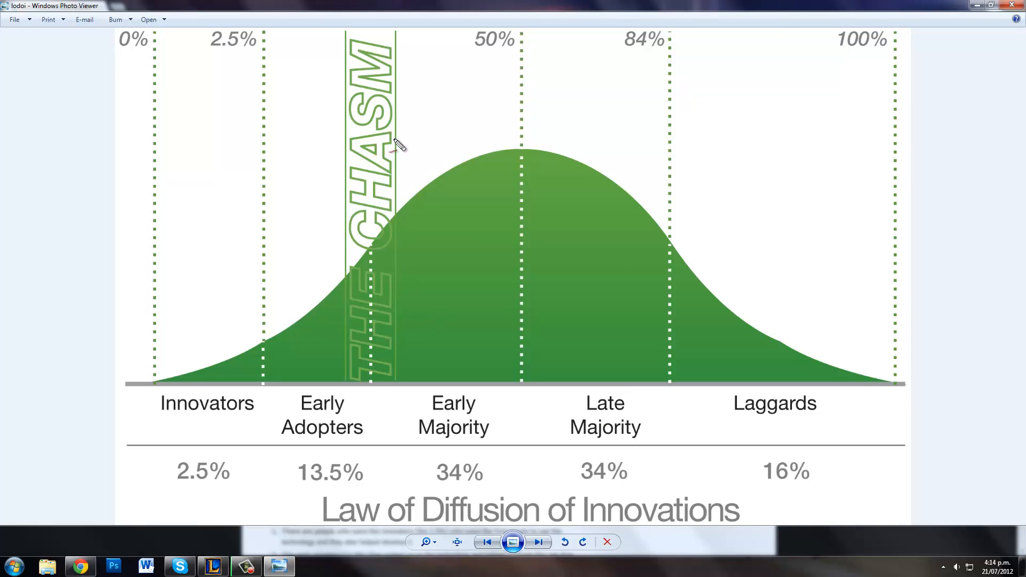
mouse_move(393, 148)
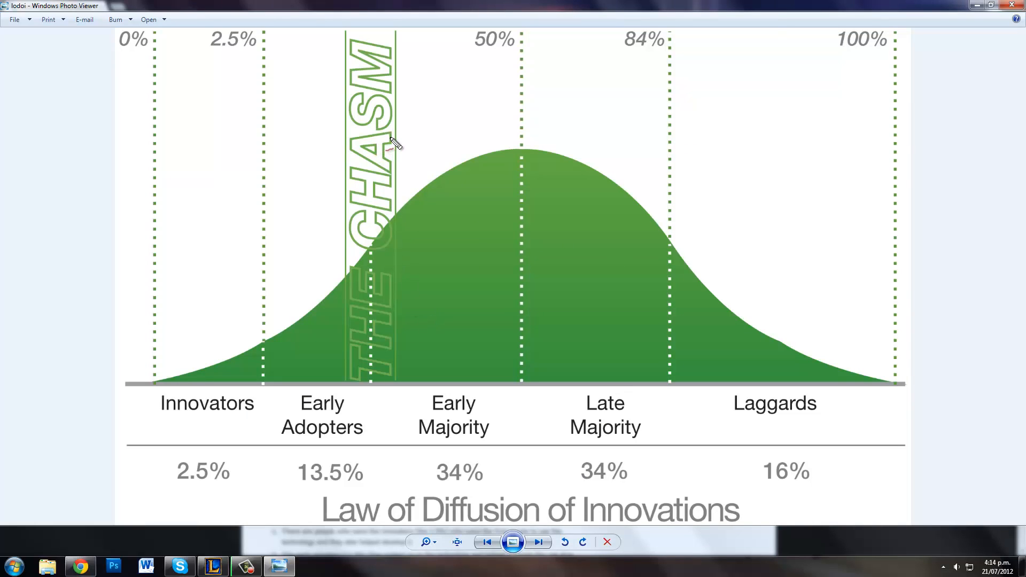
mouse_move(336, 309)
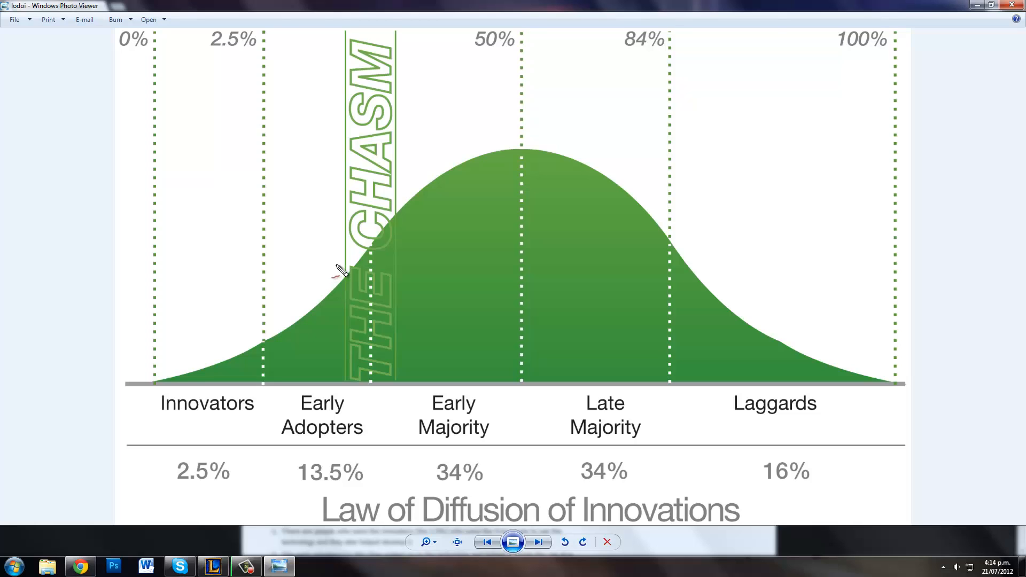
mouse_move(337, 266)
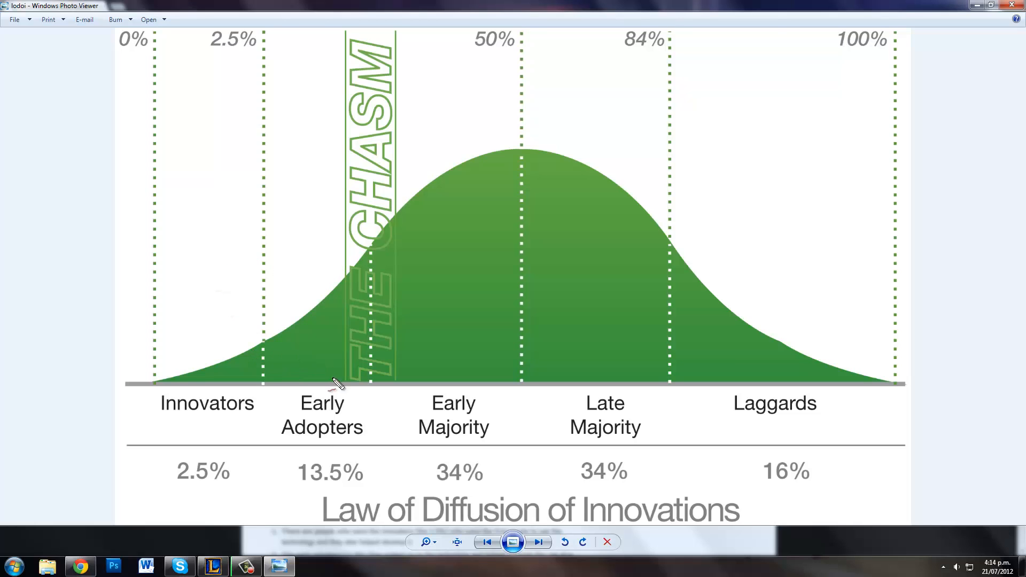
mouse_move(155, 327)
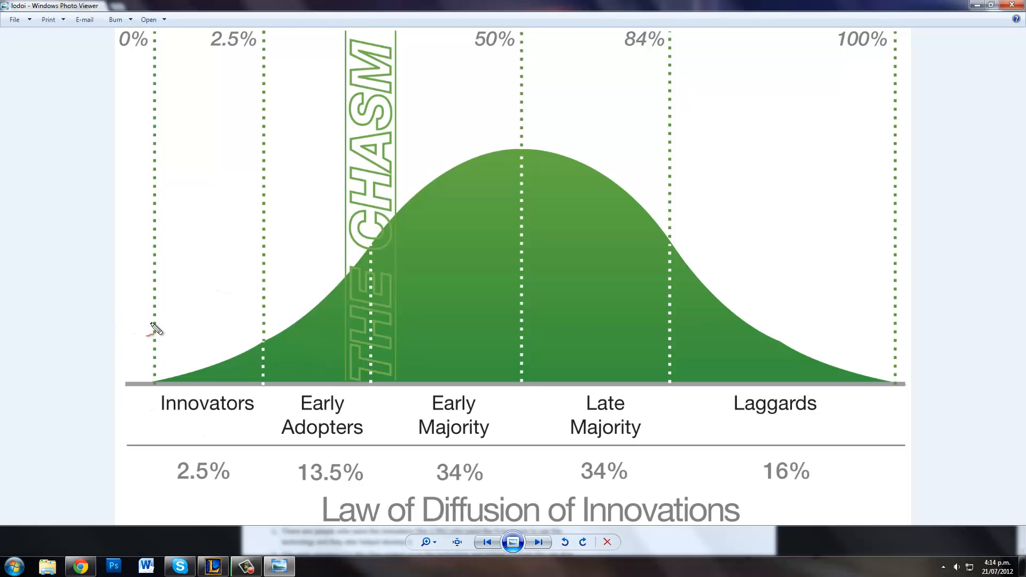
Step: Circle and scribble over the Innovators region, then draw an arrow rightward across the chasm
left_click_drag(154, 325, 275, 393)
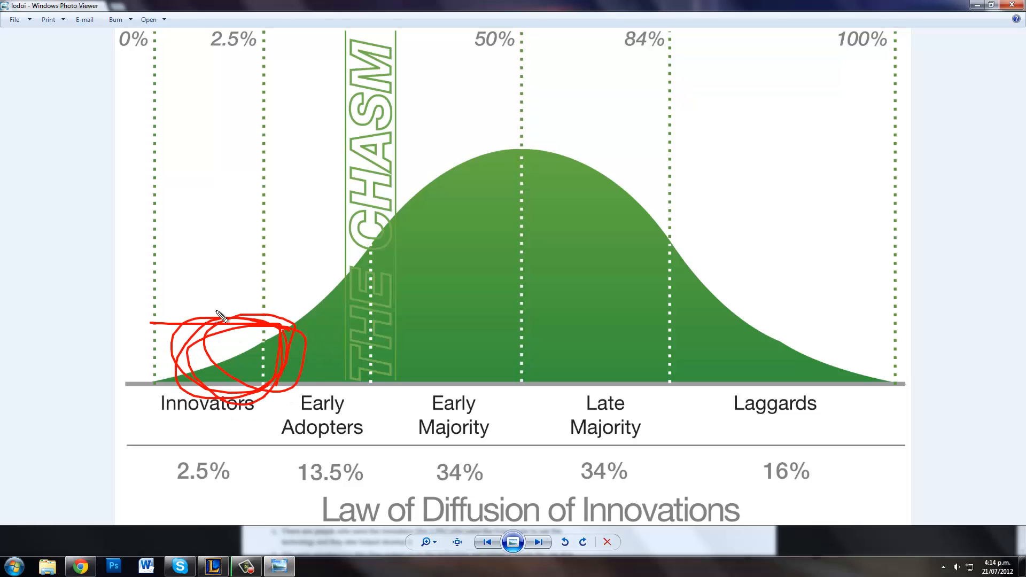
left_click_drag(223, 314, 243, 398)
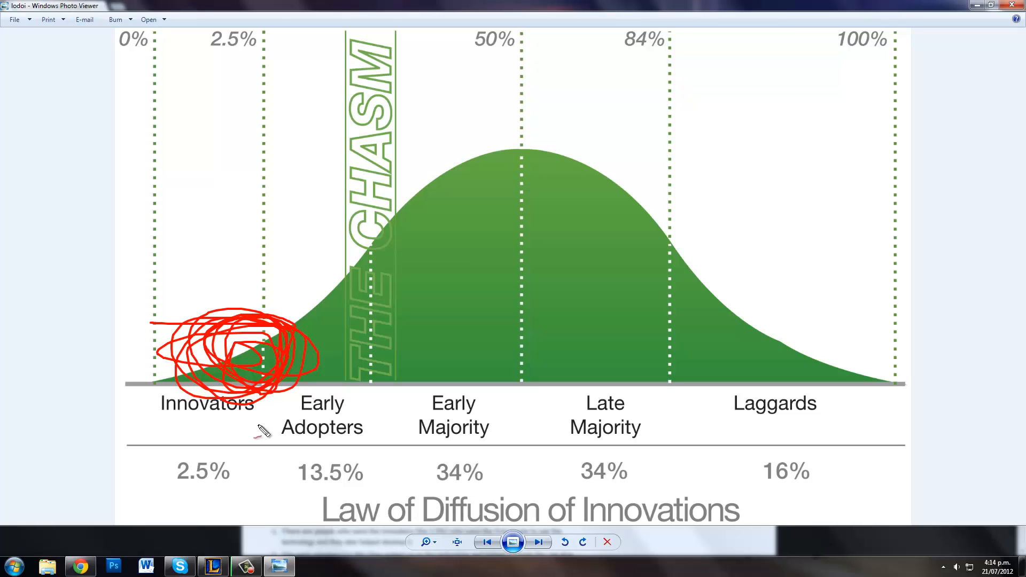
mouse_move(295, 330)
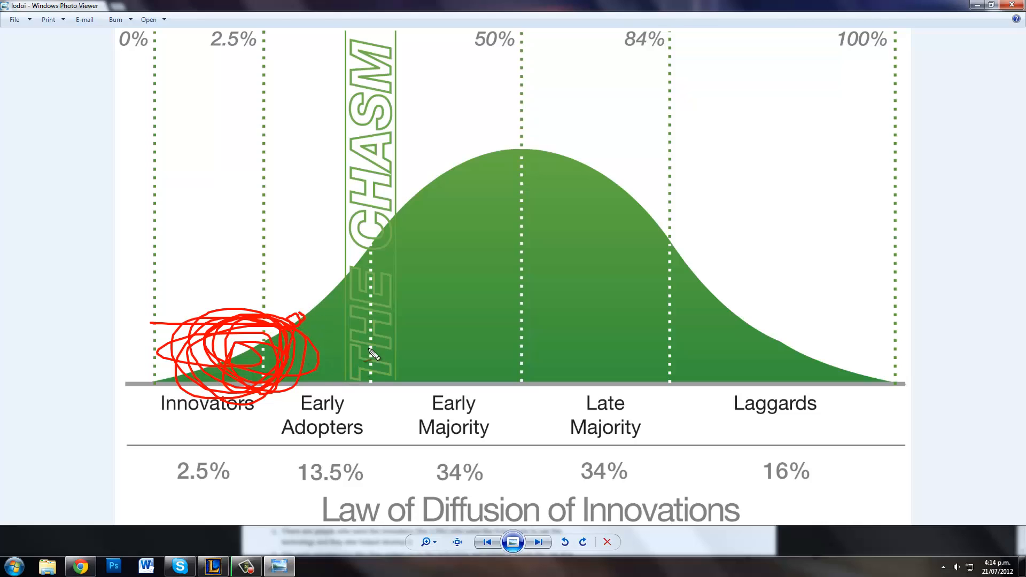
mouse_move(354, 295)
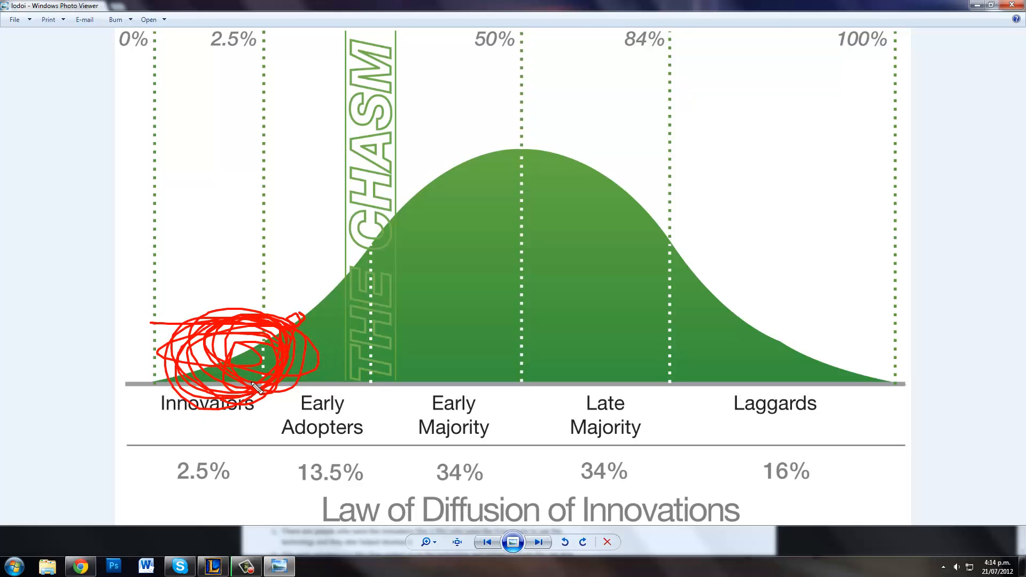
mouse_move(448, 269)
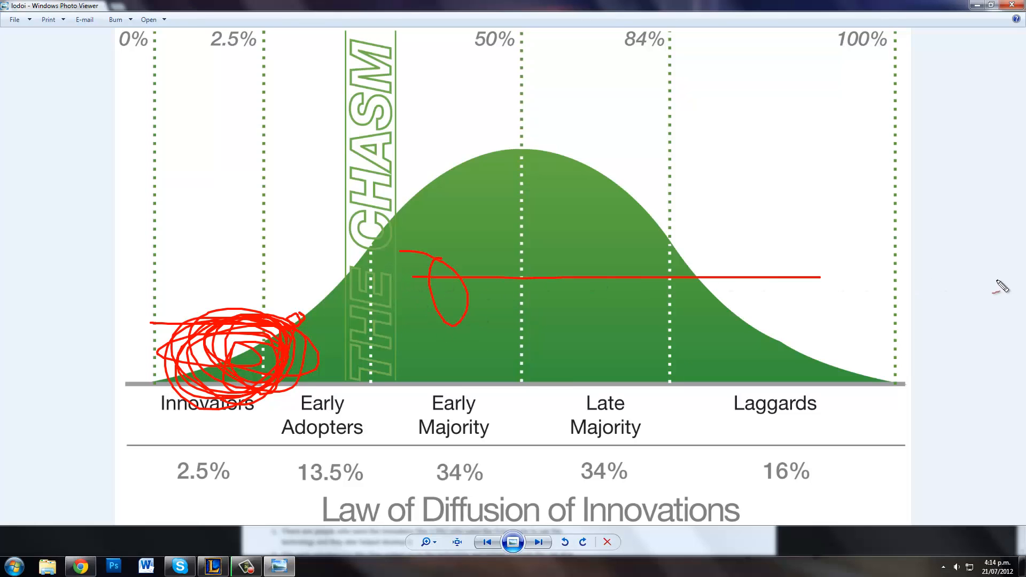
left_click_drag(776, 270, 854, 268)
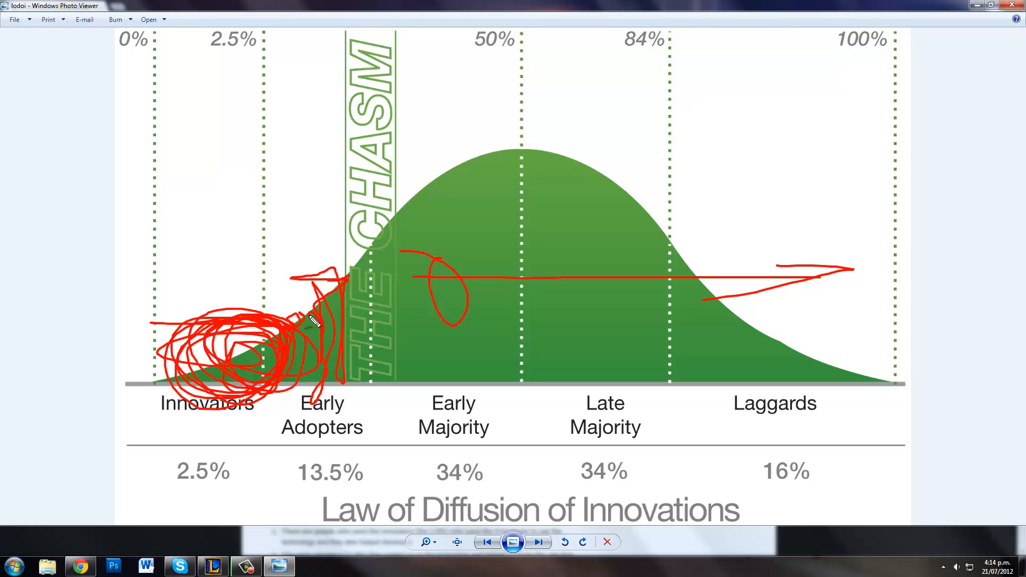
mouse_move(265, 288)
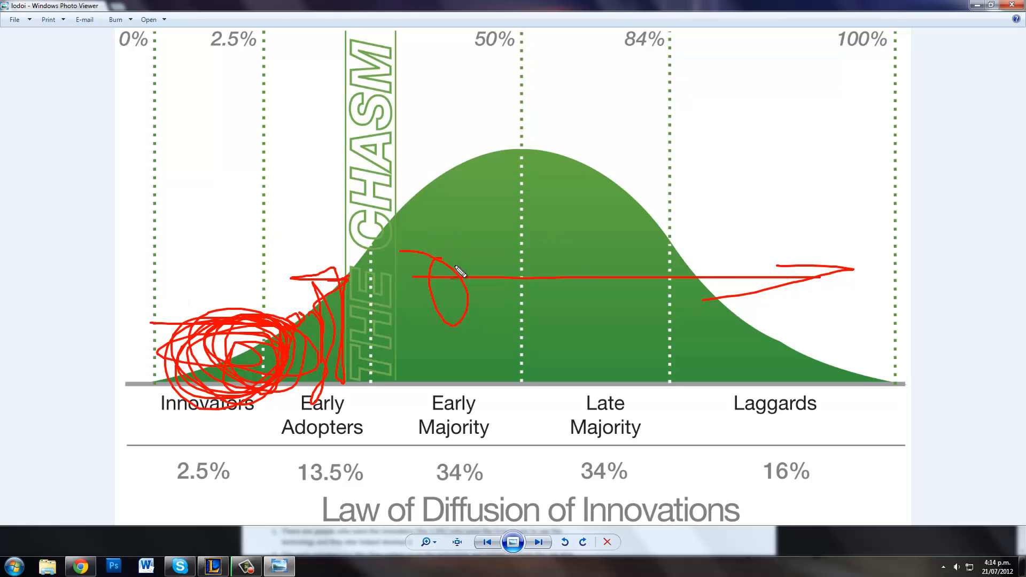
mouse_move(393, 256)
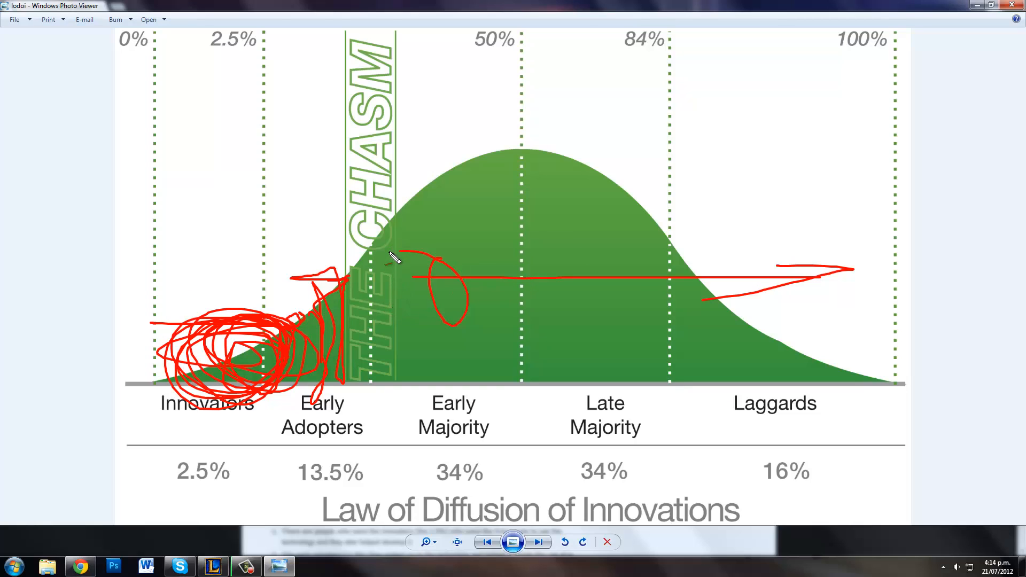
mouse_move(401, 265)
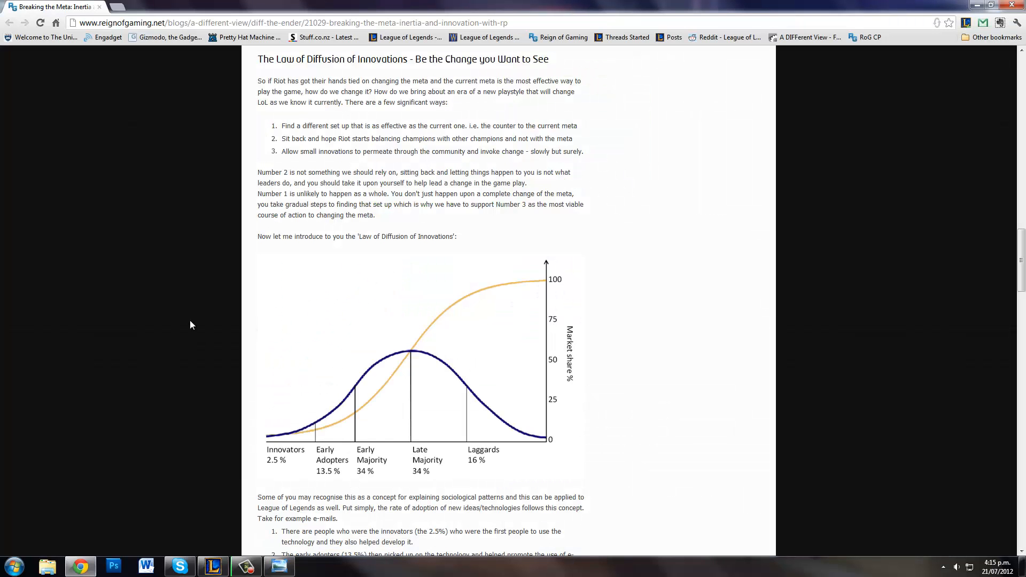
Step: Scroll down to the conclusion, then back up to the green chasm chart
scroll("down", 3)
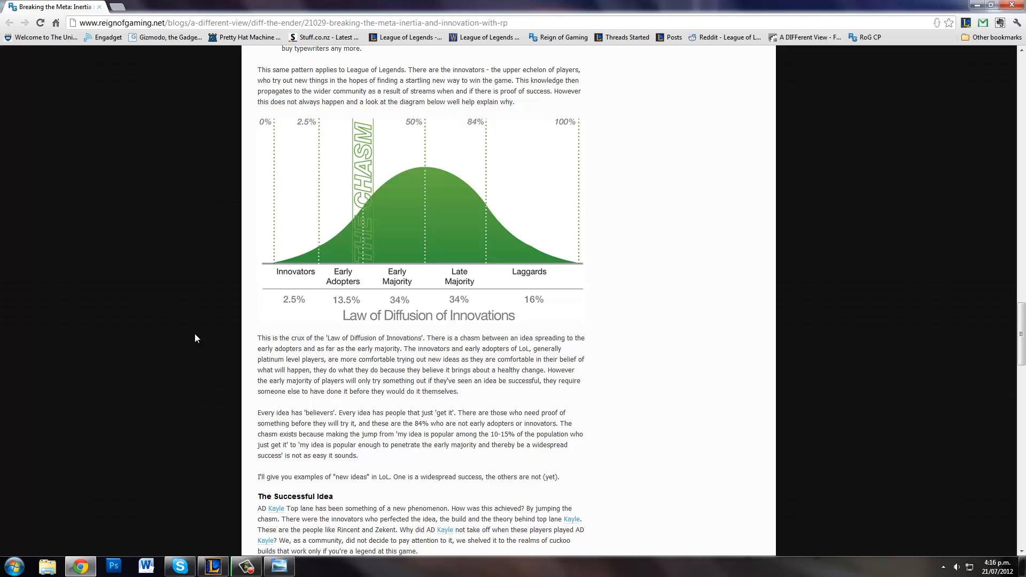
scroll("down", 3)
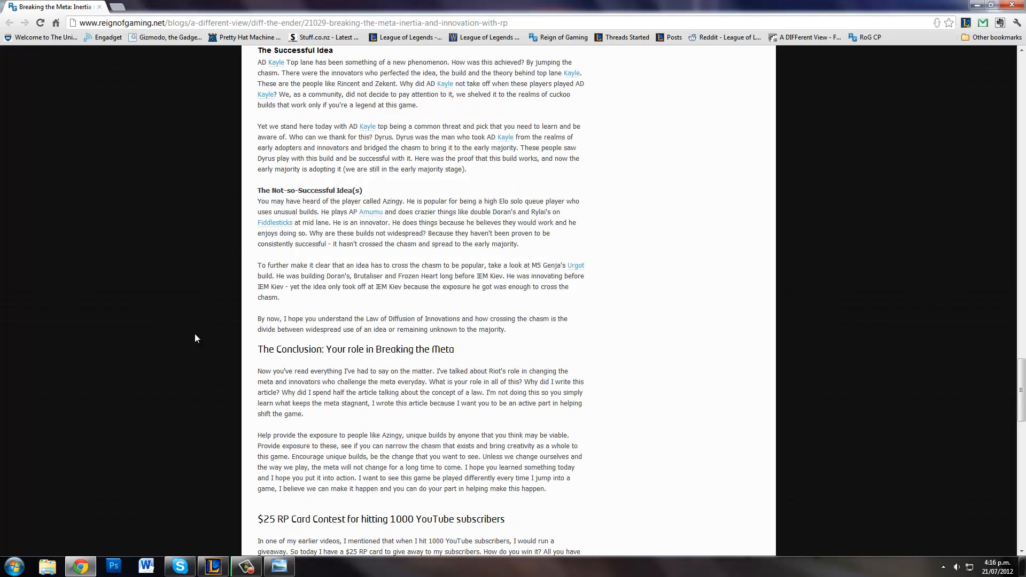
scroll("up", 3)
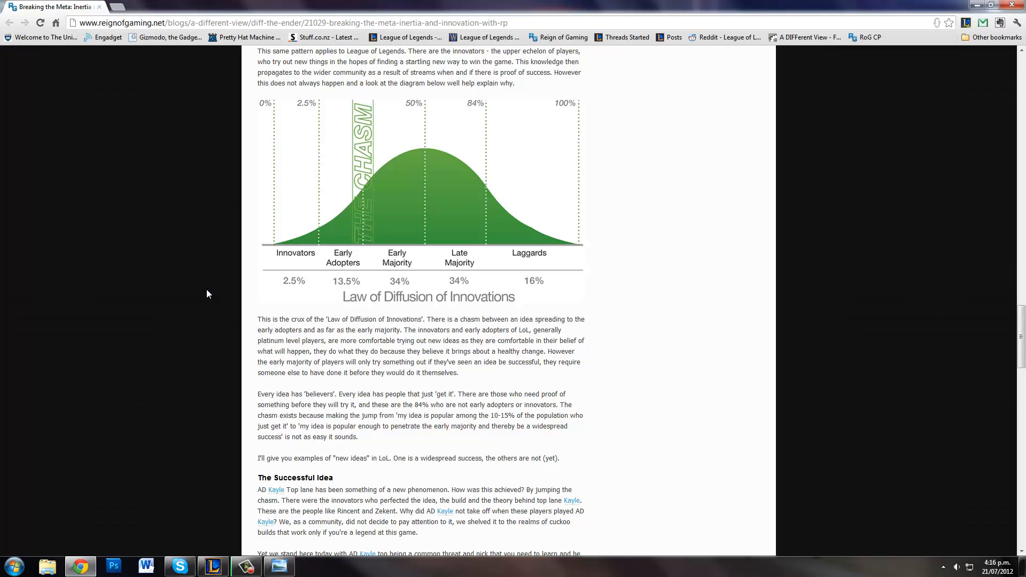
mouse_move(210, 291)
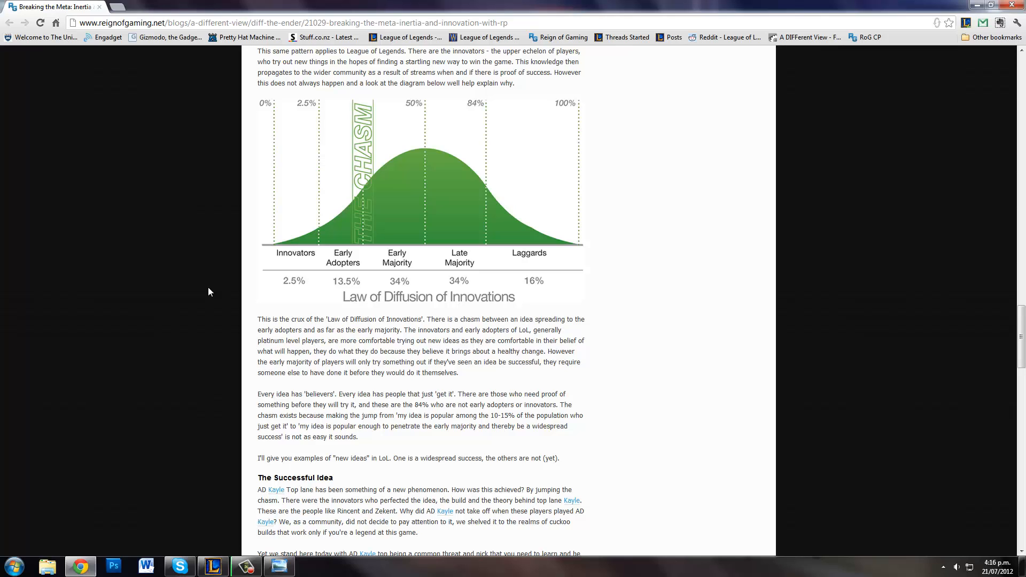
mouse_move(232, 302)
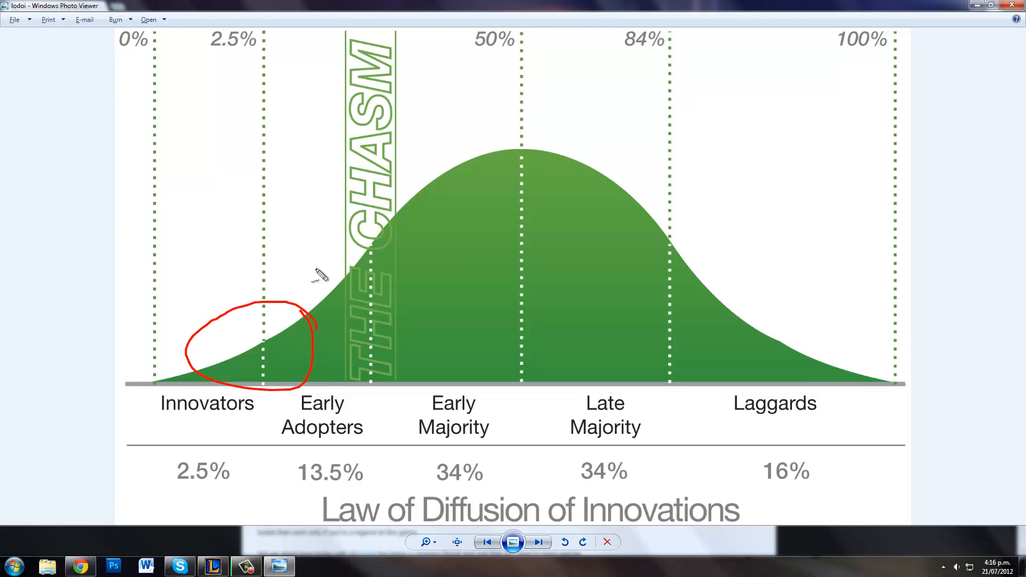
Step: Draw a red arrow from the Innovators circle across the chasm toward the 50% peak
left_click_drag(321, 275, 444, 252)
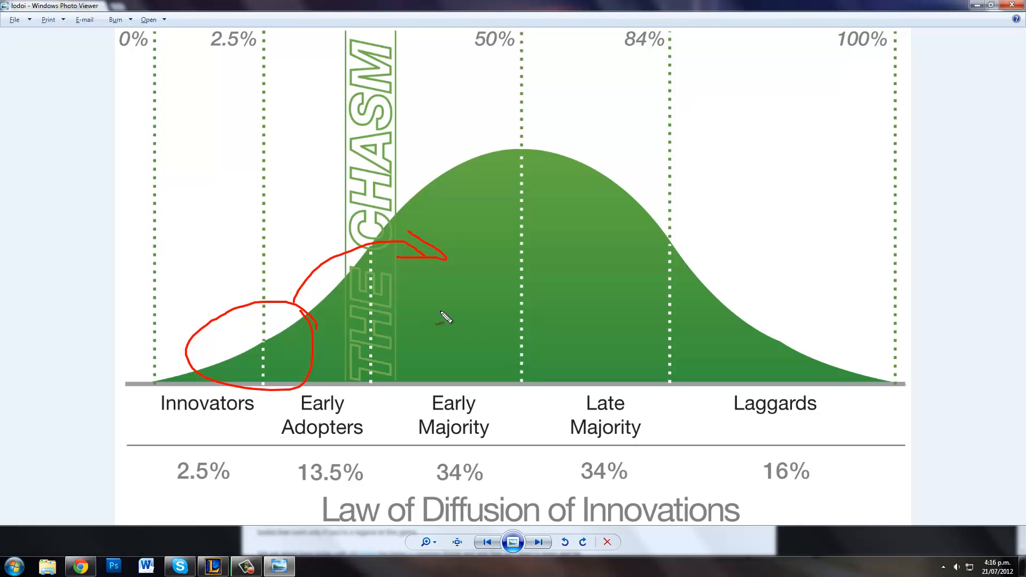
mouse_move(448, 293)
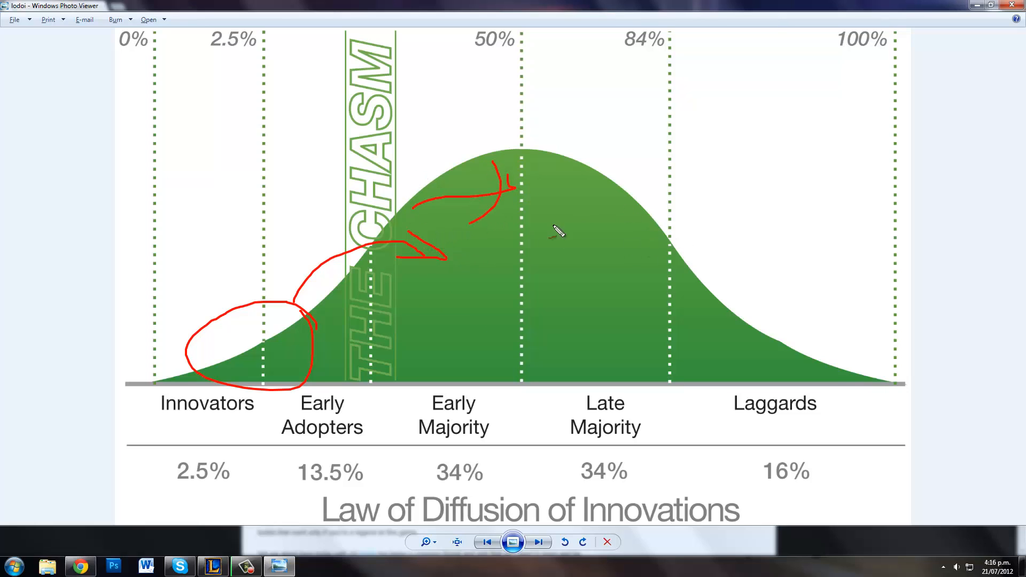
mouse_move(611, 320)
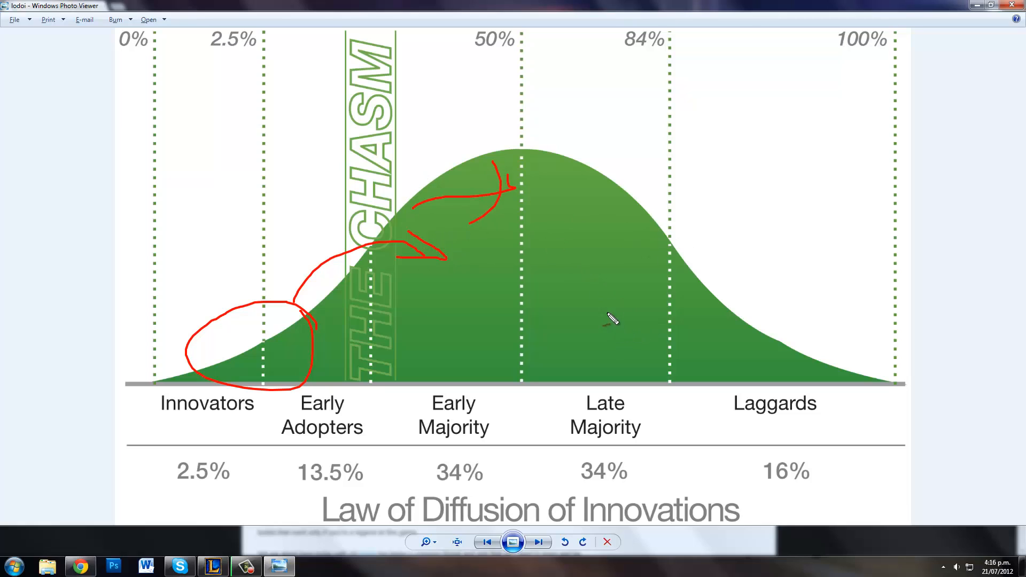
mouse_move(600, 310)
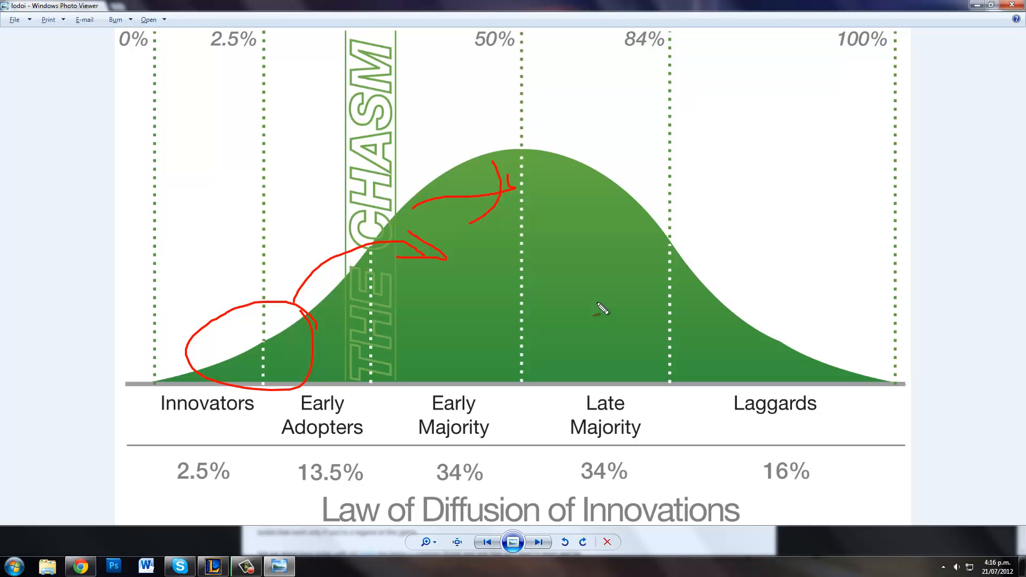
mouse_move(235, 352)
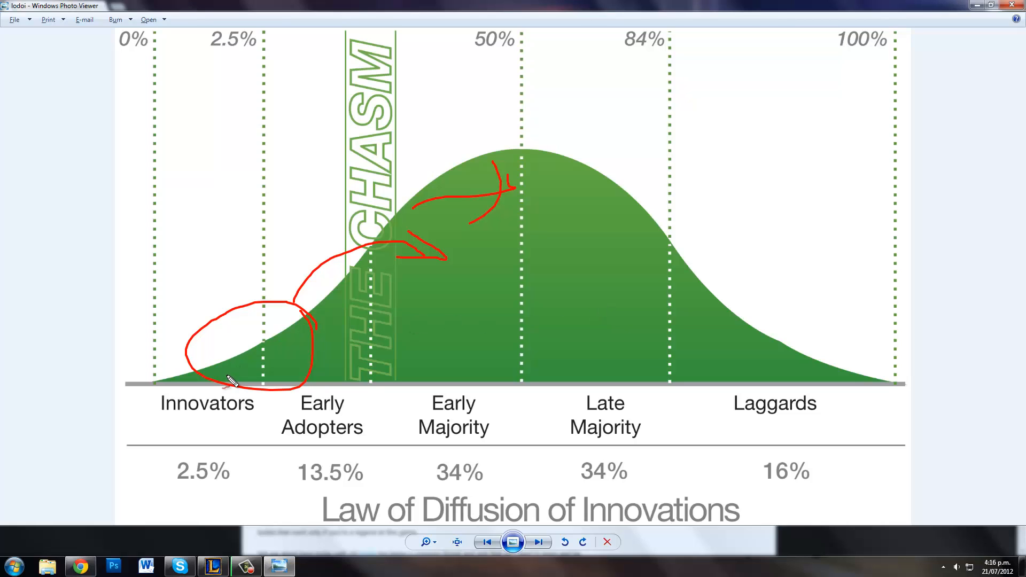
mouse_move(278, 336)
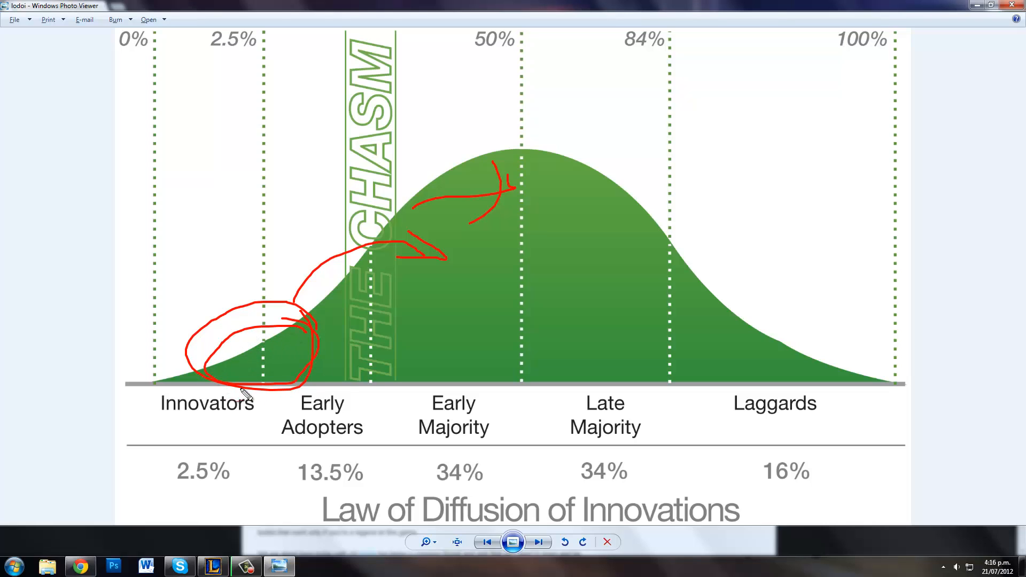
mouse_move(327, 333)
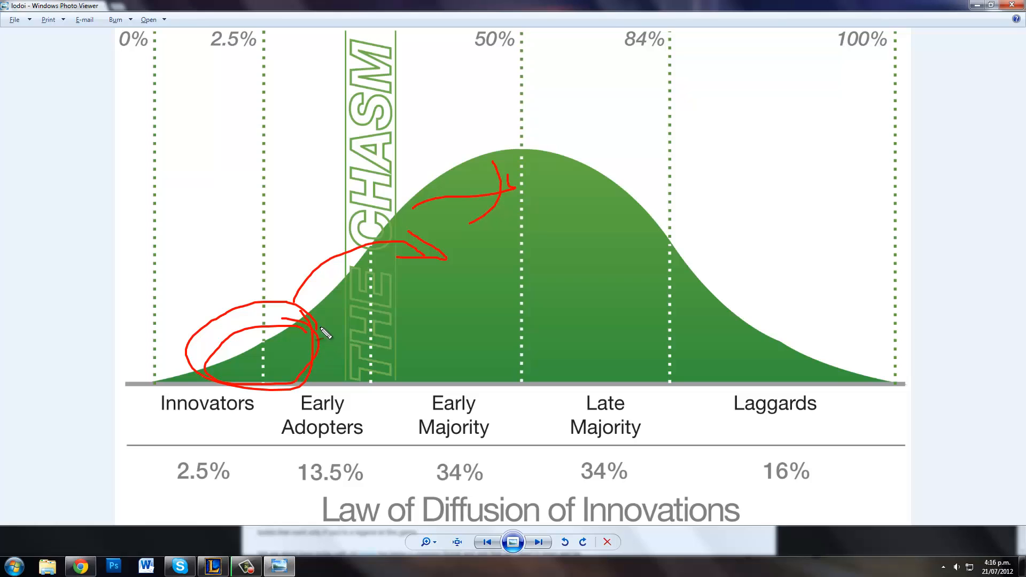
mouse_move(331, 284)
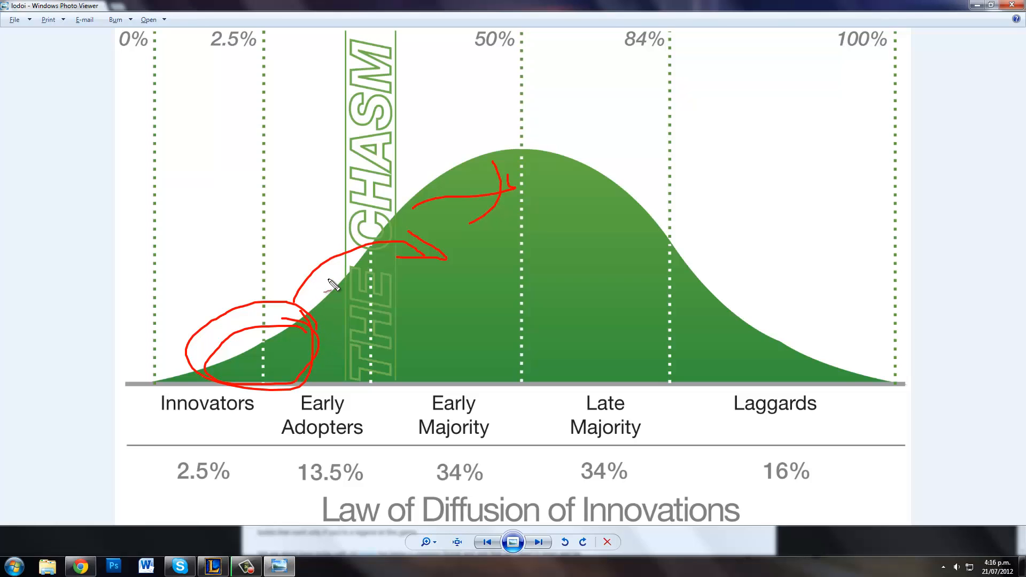
mouse_move(380, 290)
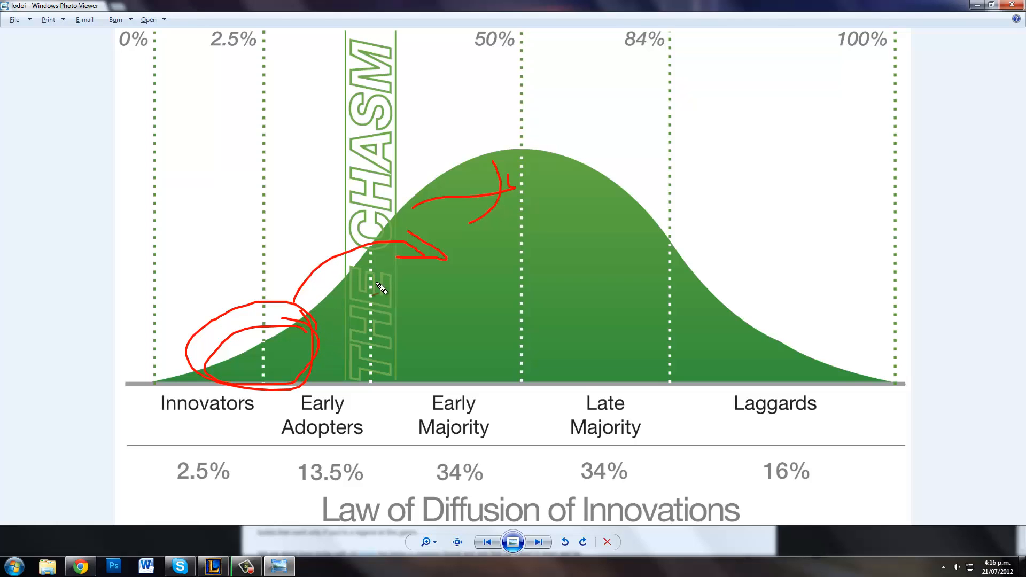
mouse_move(586, 278)
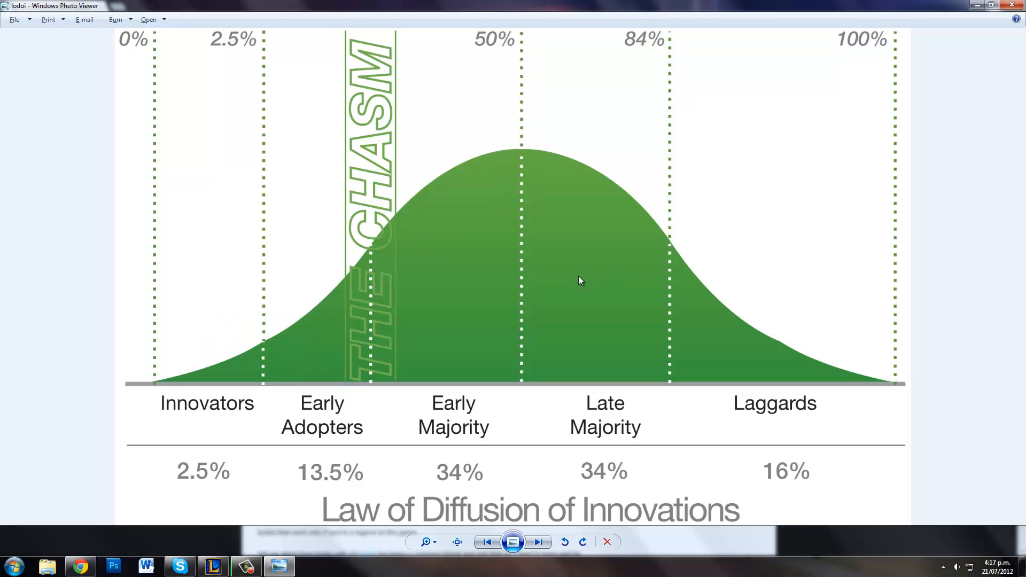
mouse_move(586, 281)
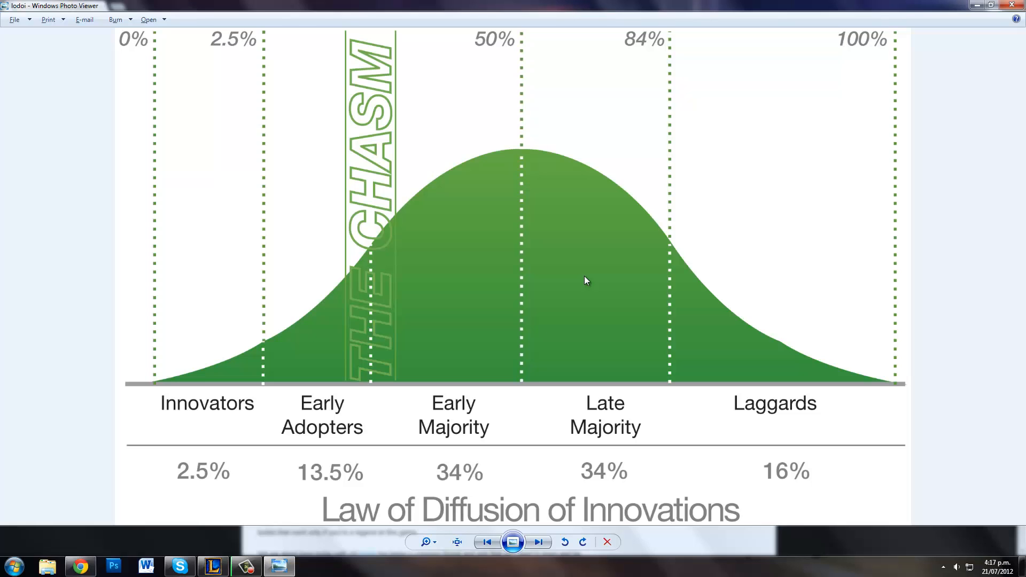
mouse_move(372, 318)
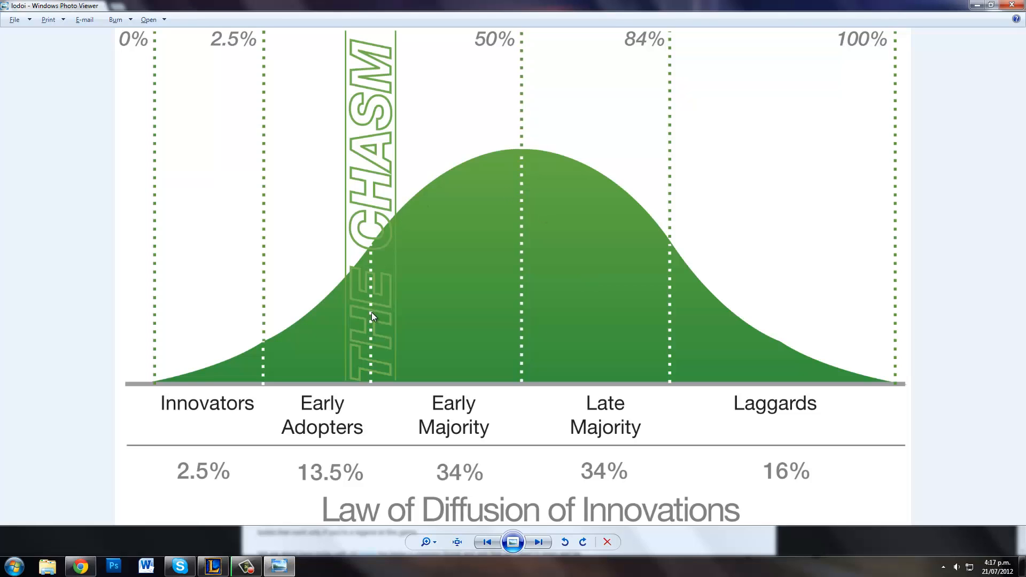
mouse_move(370, 330)
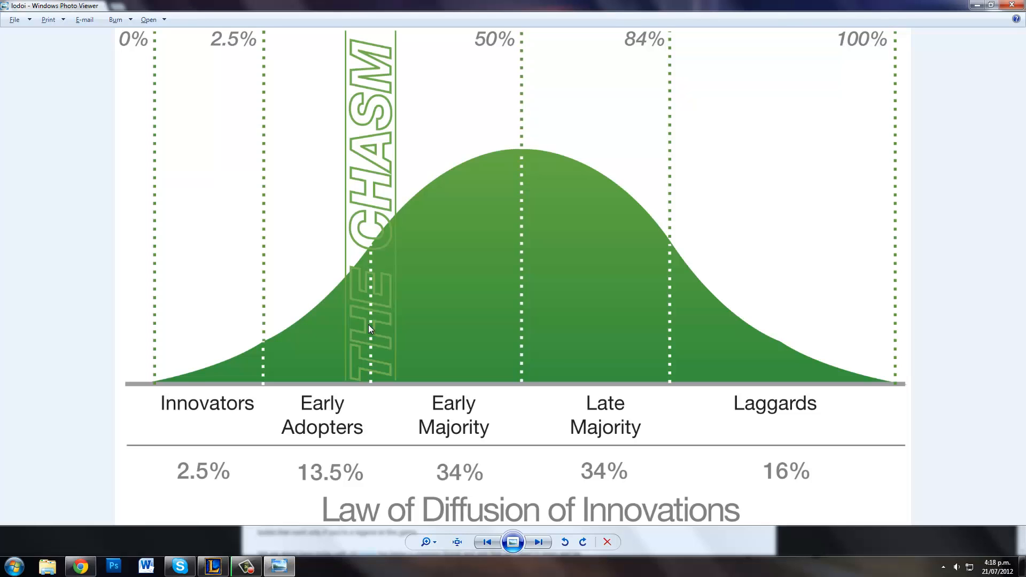
mouse_move(225, 371)
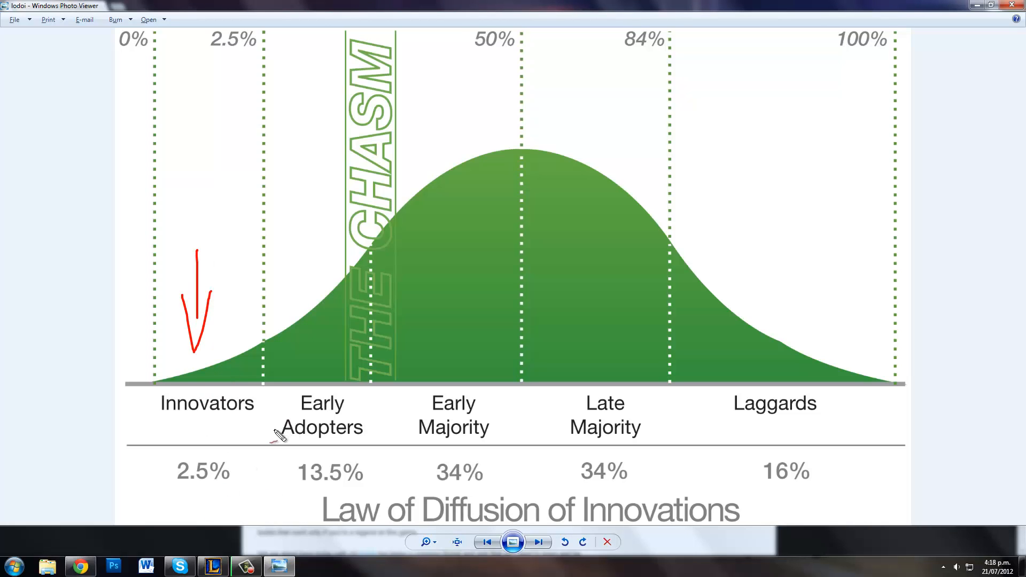
mouse_move(268, 345)
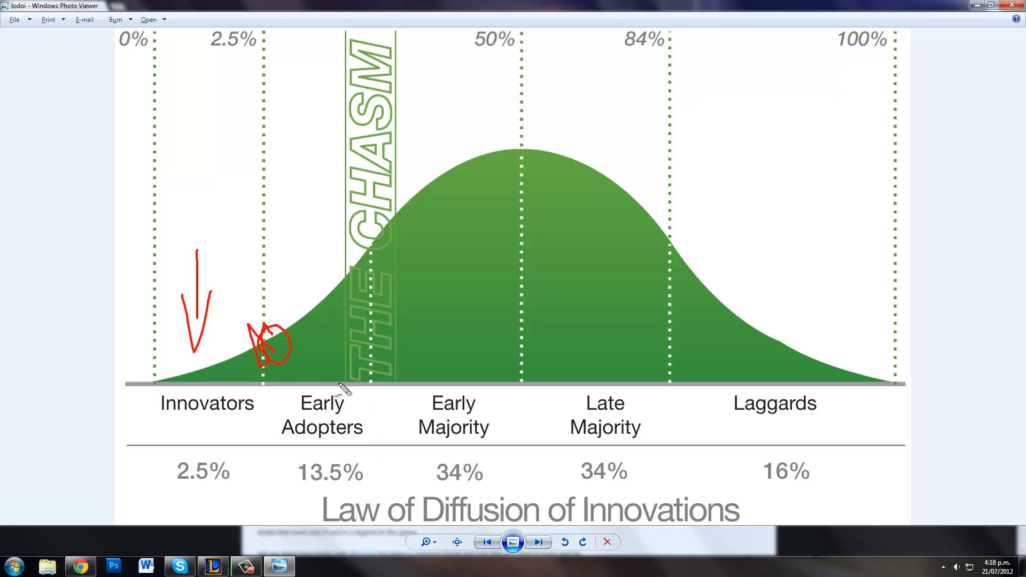
mouse_move(419, 240)
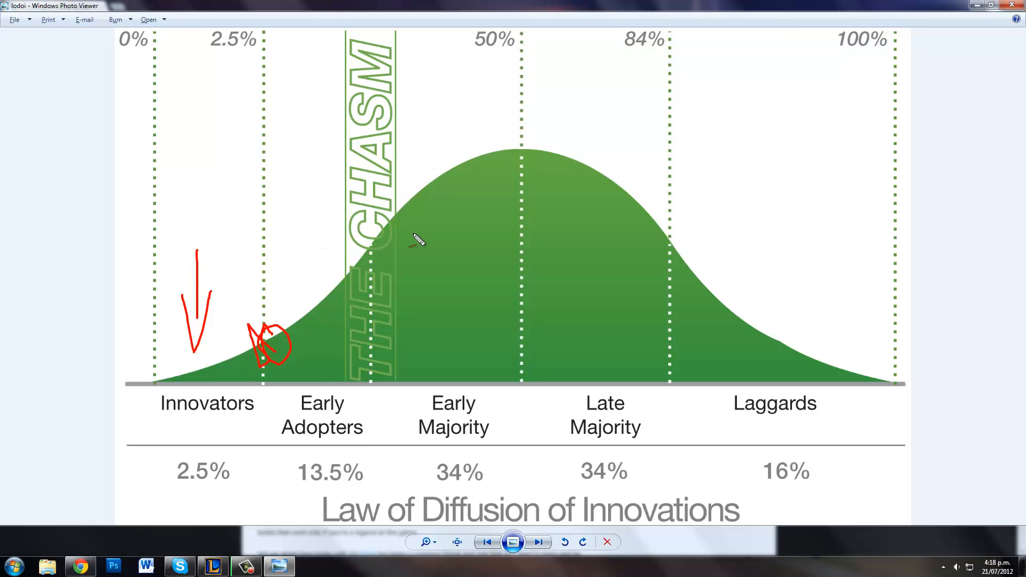
mouse_move(430, 284)
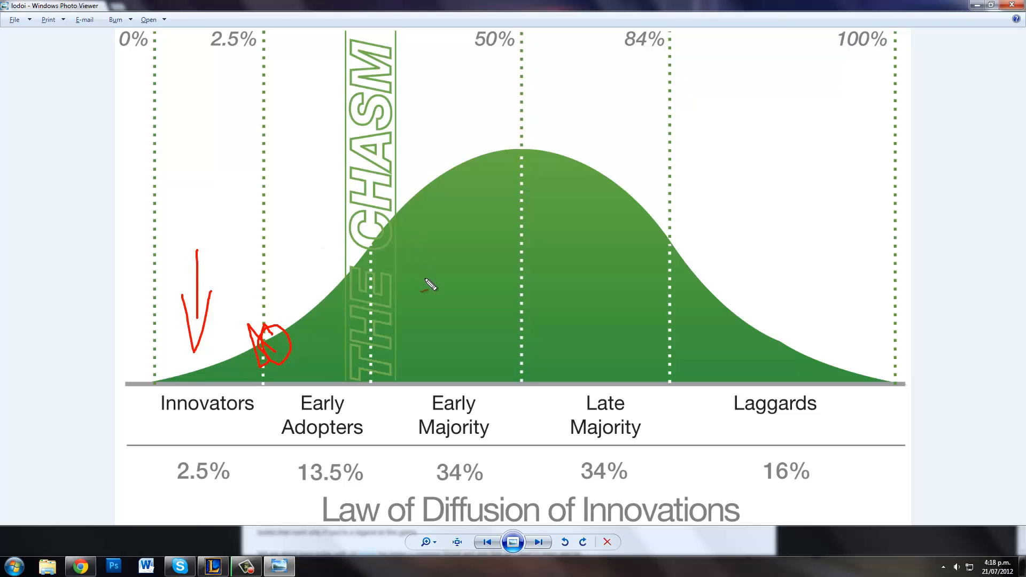
Step: Handwrite 'success' in red on the bell curve near the 50% line
left_click_drag(340, 321, 432, 223)
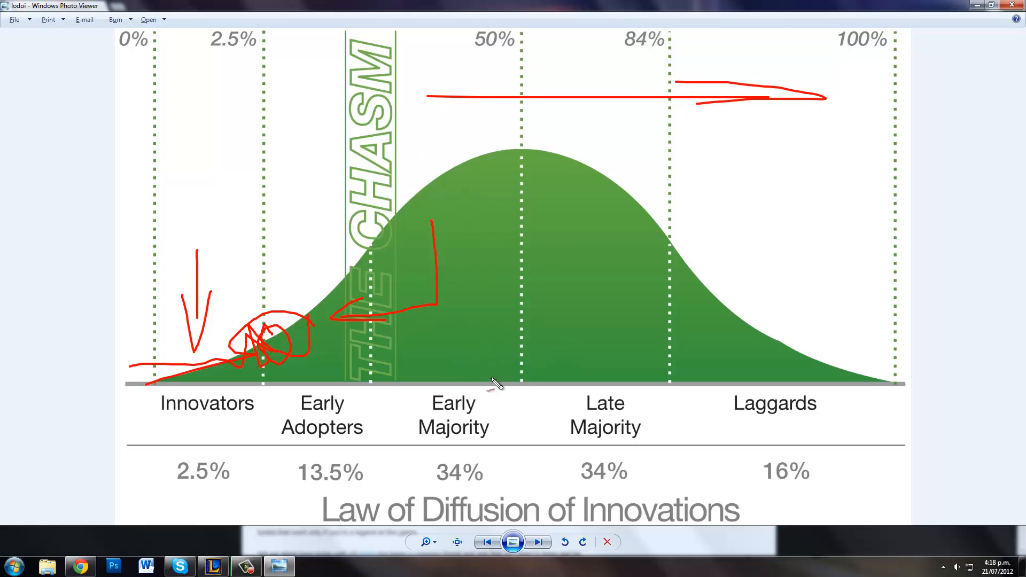
mouse_move(547, 380)
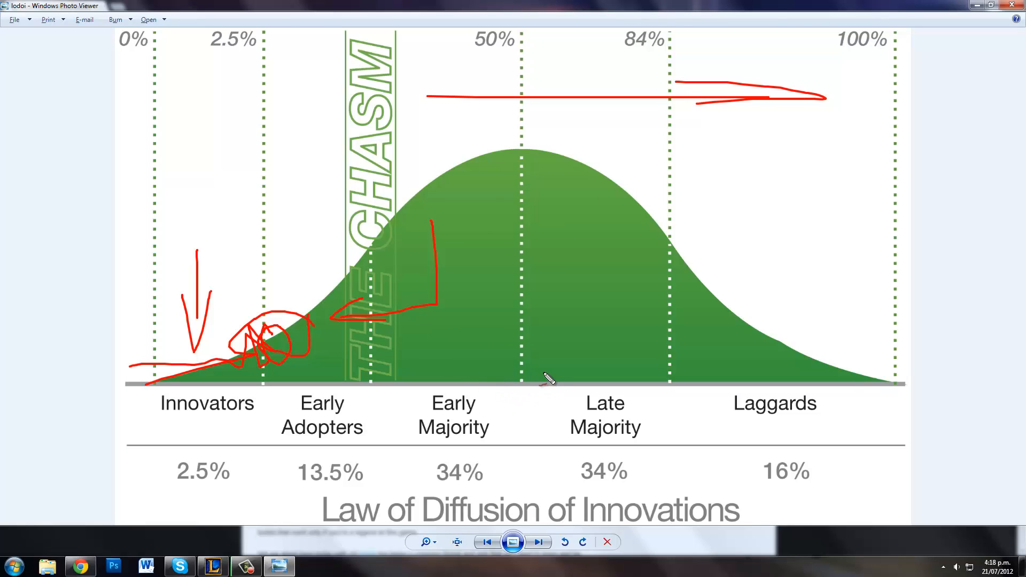
mouse_move(548, 385)
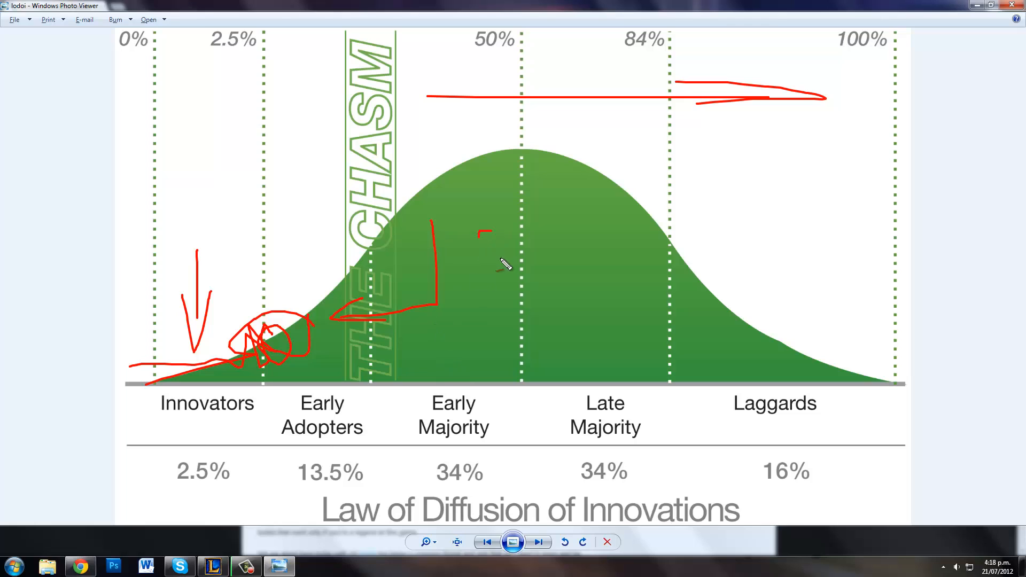
left_click_drag(484, 255, 612, 246)
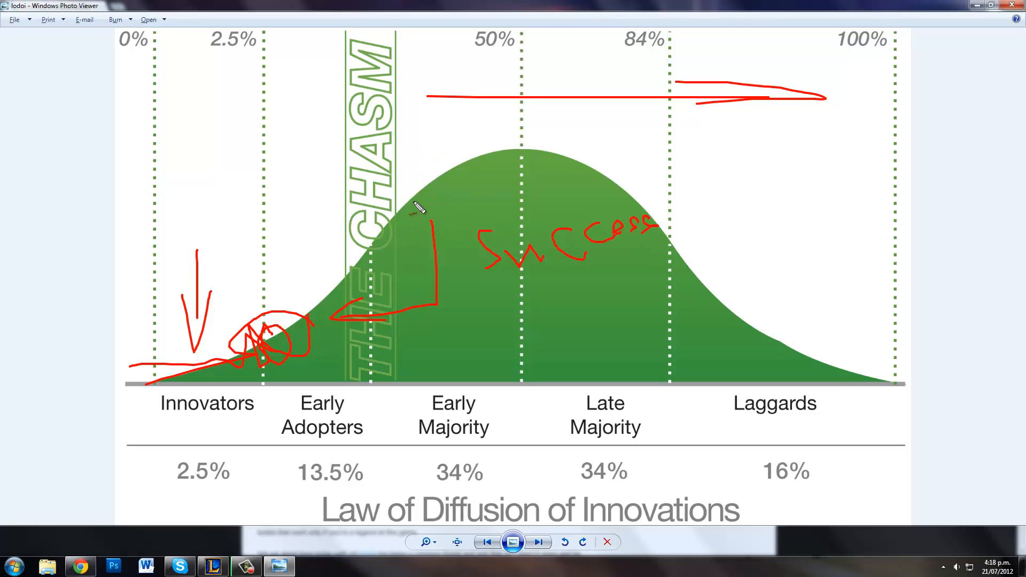
left_click_drag(413, 196, 811, 186)
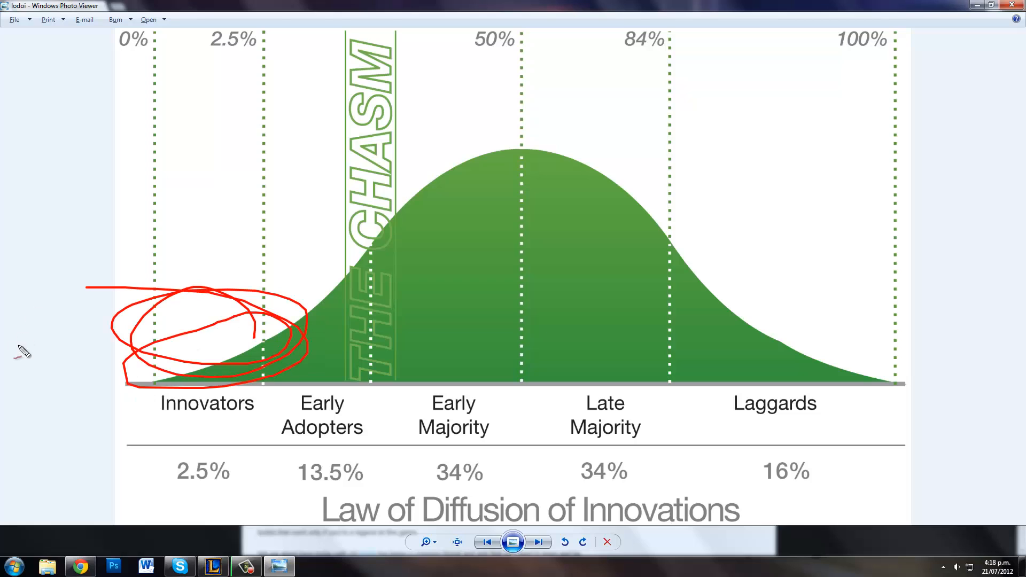
mouse_move(249, 345)
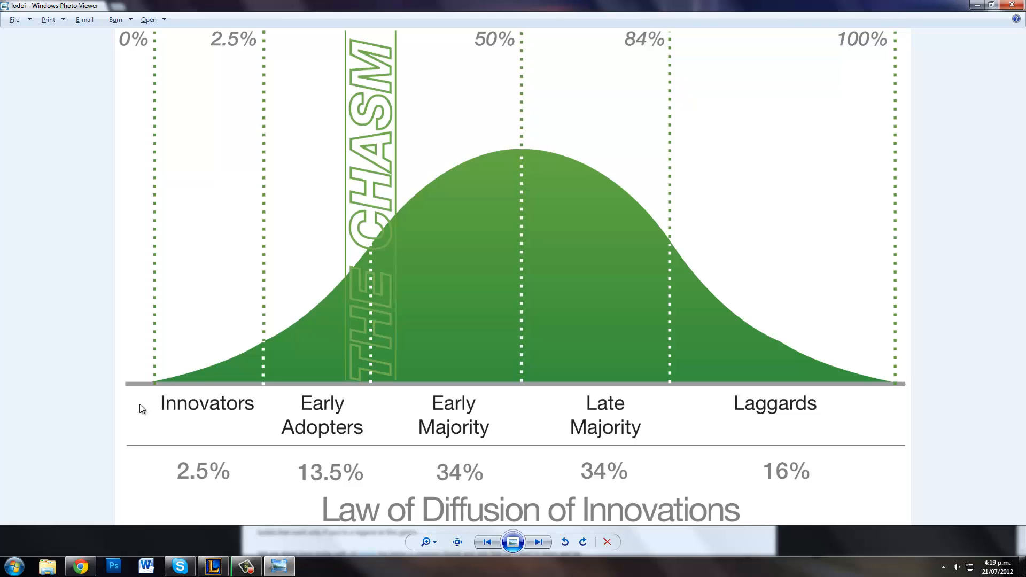
mouse_move(50, 245)
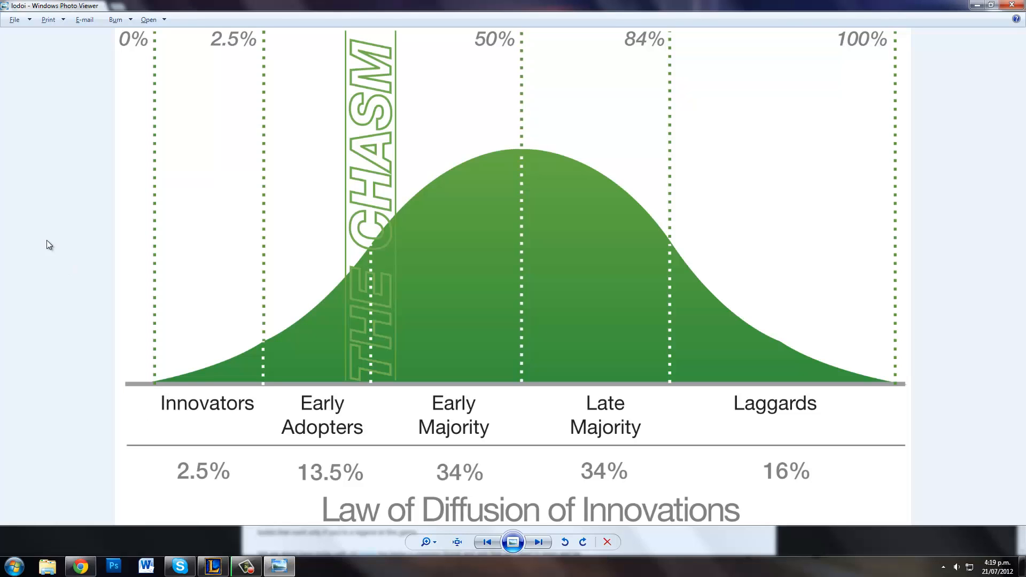
mouse_move(83, 276)
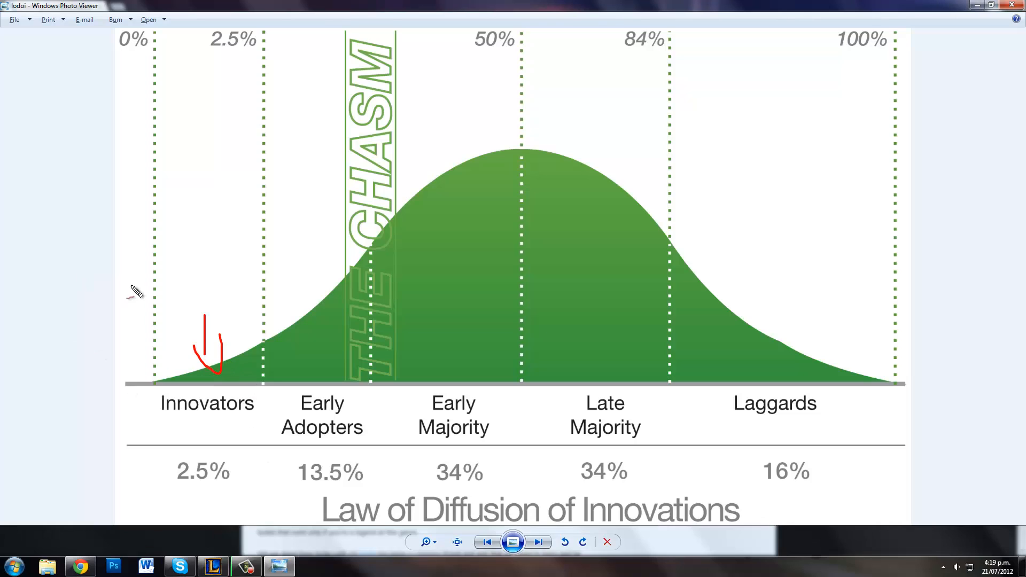
mouse_move(247, 368)
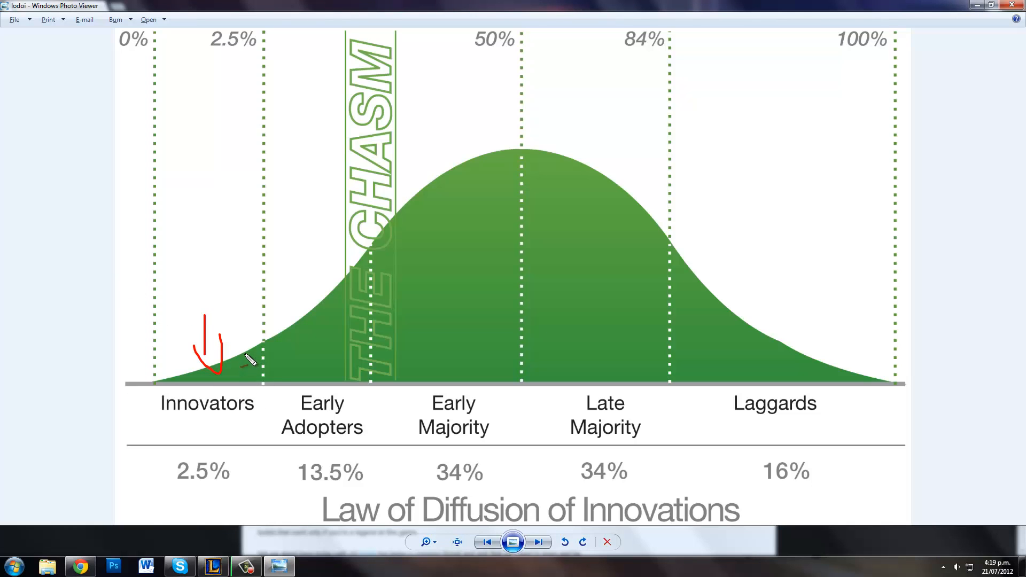
mouse_move(250, 348)
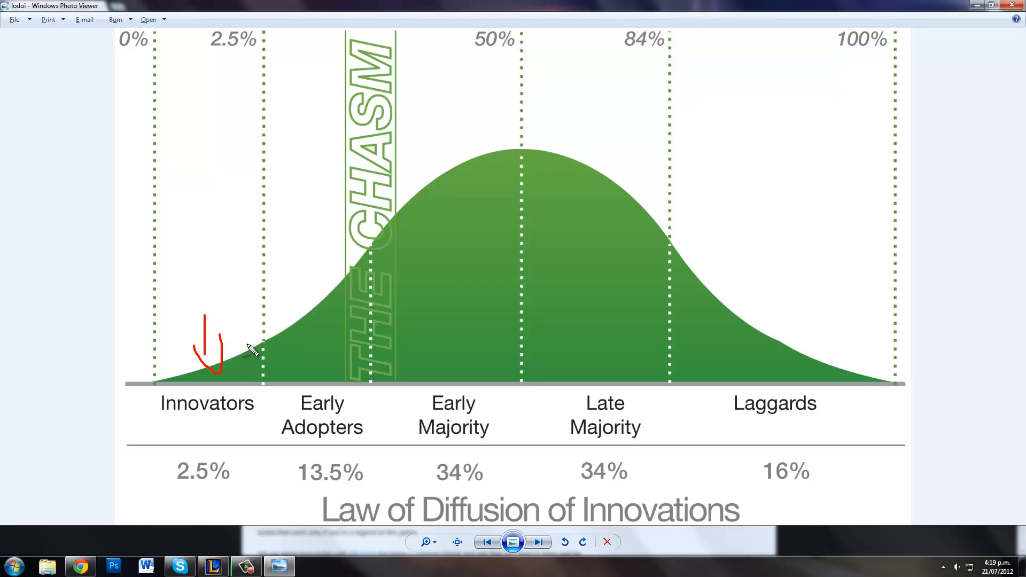
mouse_move(247, 365)
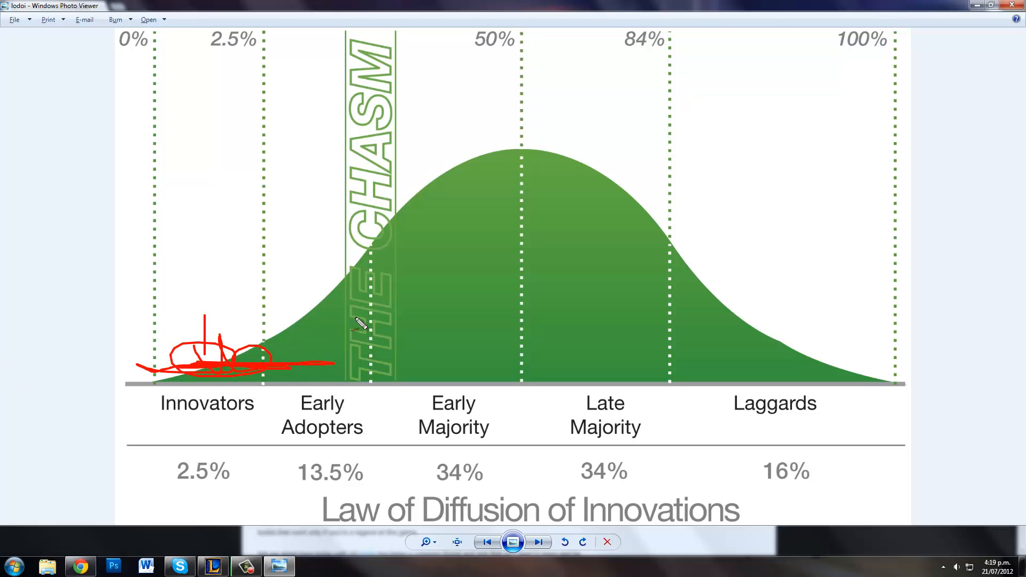
mouse_move(347, 288)
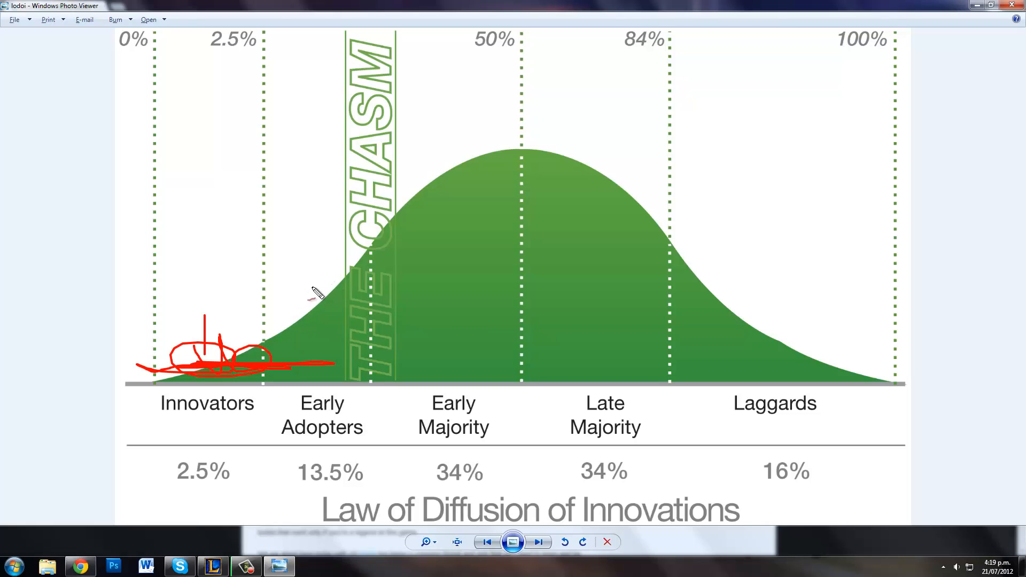
Step: Draw a red zigzag from Early Adopters across the chasm and a long stroke above the curve
left_click_drag(314, 287, 412, 254)
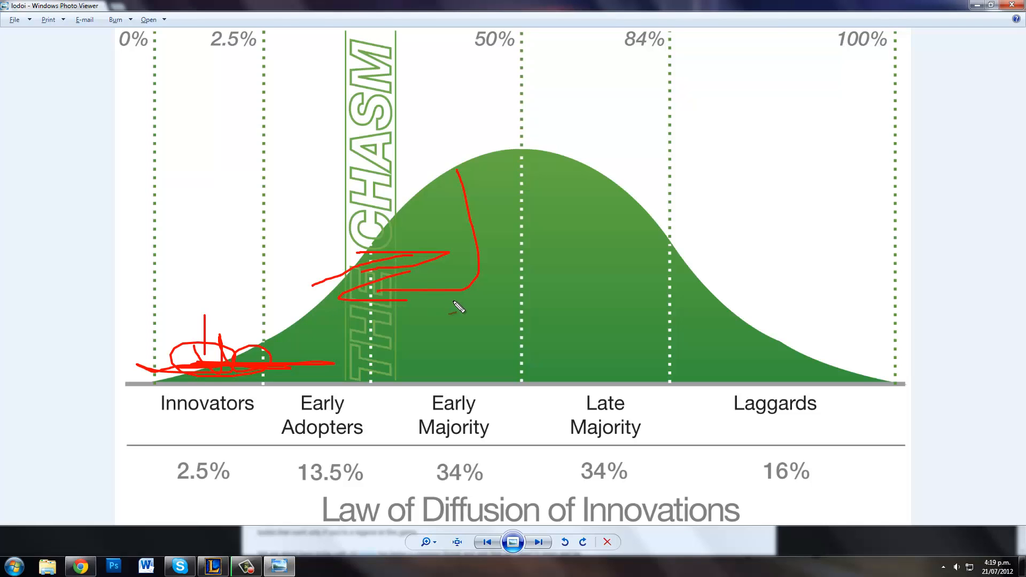
left_click_drag(429, 146, 780, 139)
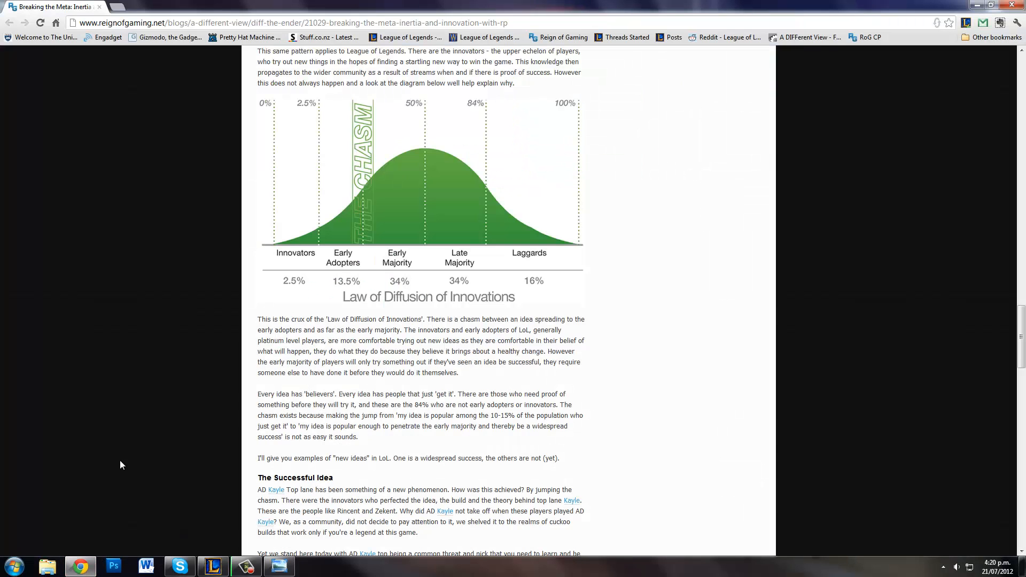
Step: Scroll the article down to 'The Conclusion' and the $25 RP card contest
scroll("down", 3)
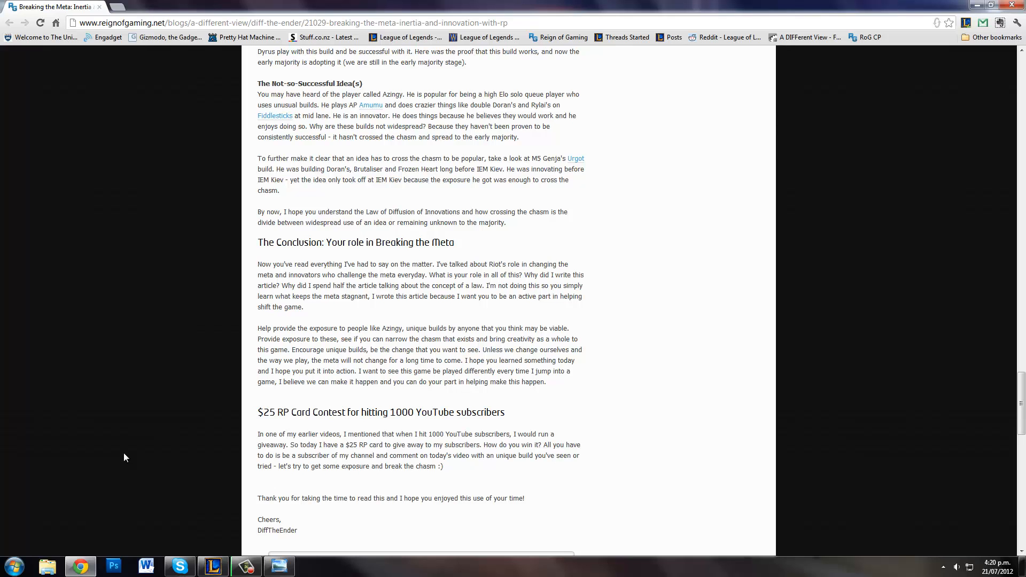
mouse_move(130, 435)
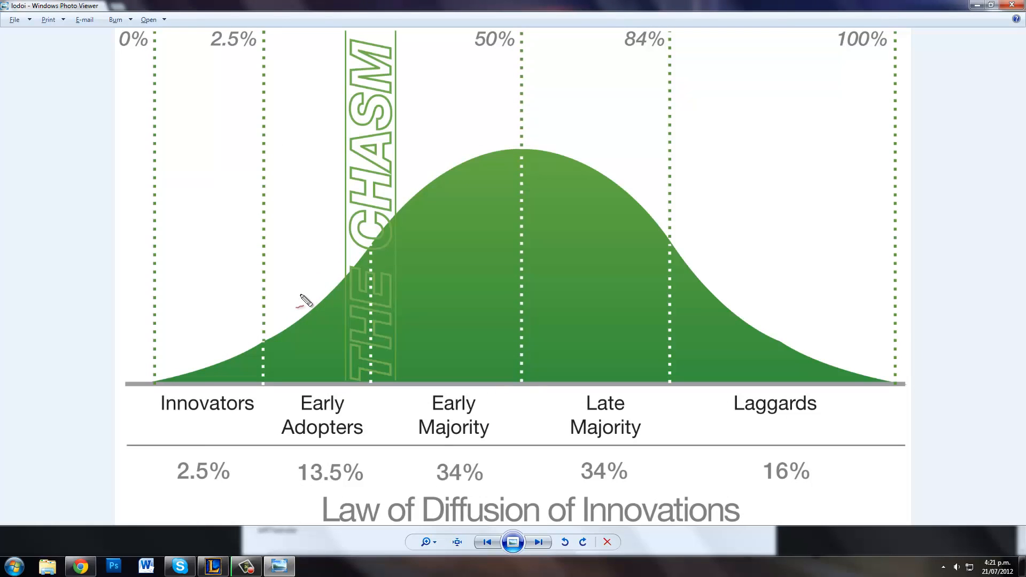
Step: Scribble red arrows pointing across the chasm, linked by an up-down mark
left_click_drag(302, 295, 343, 297)
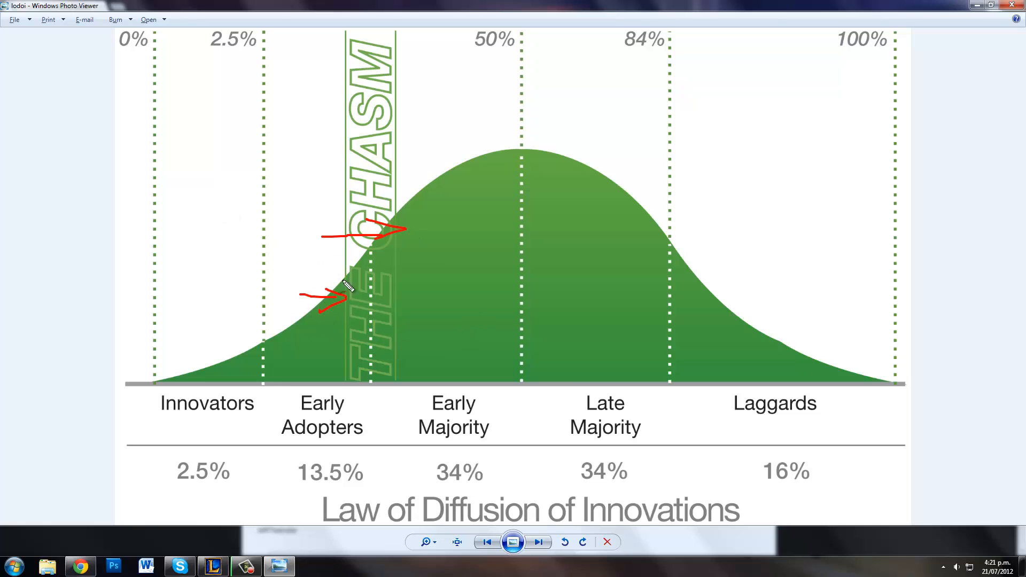
left_click_drag(344, 232, 340, 275)
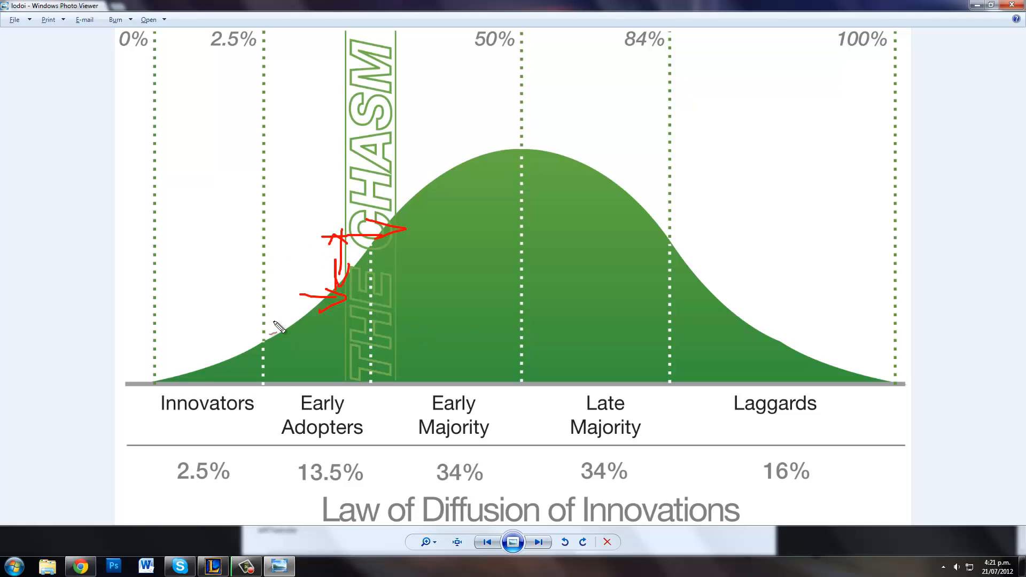
mouse_move(403, 367)
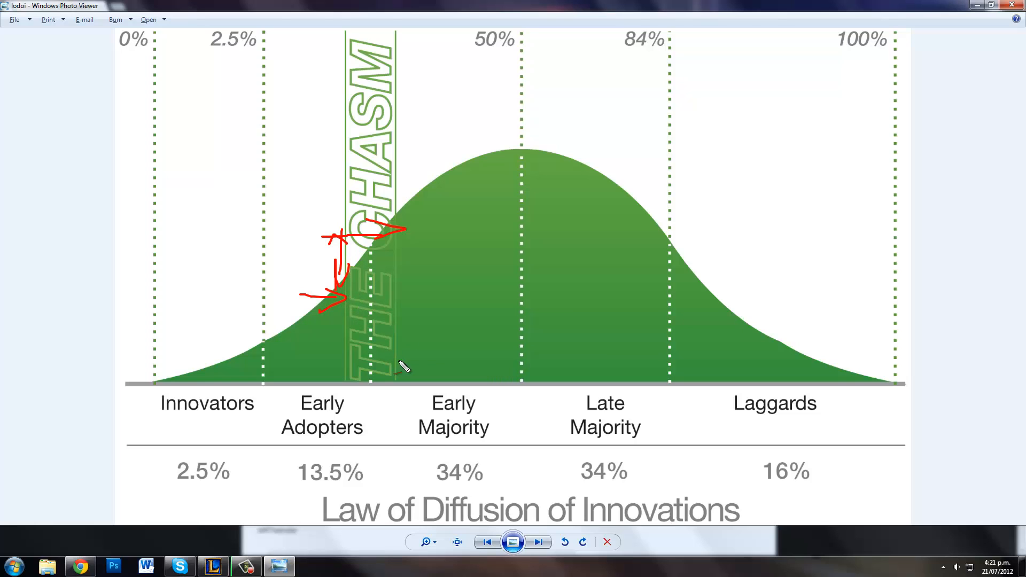
mouse_move(357, 301)
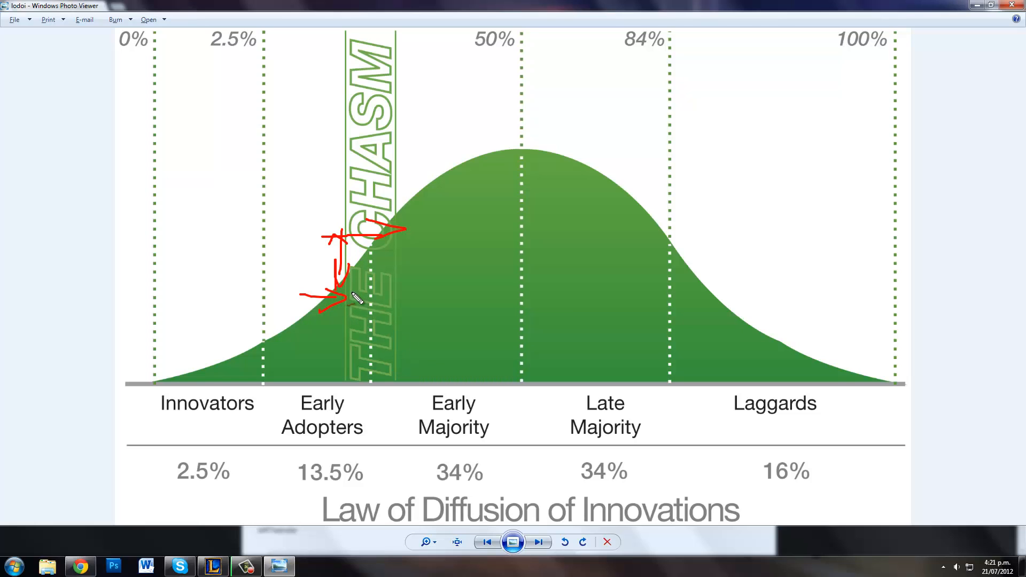
left_click_drag(354, 262, 410, 265)
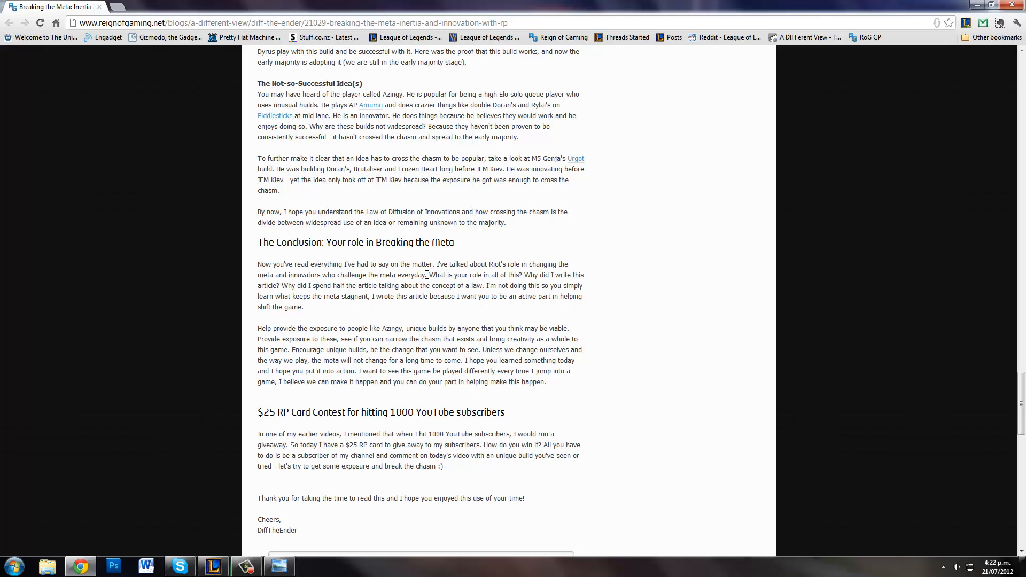
Step: Scroll back up to 'The Status Quo using the Golden Circle' section and its diagram
scroll("up", 3)
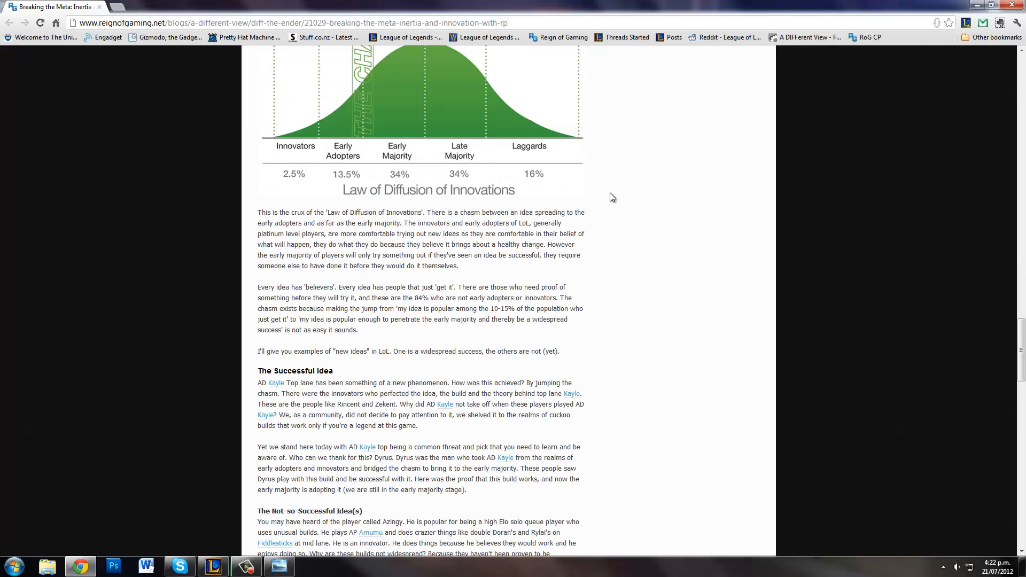
scroll("down", 3)
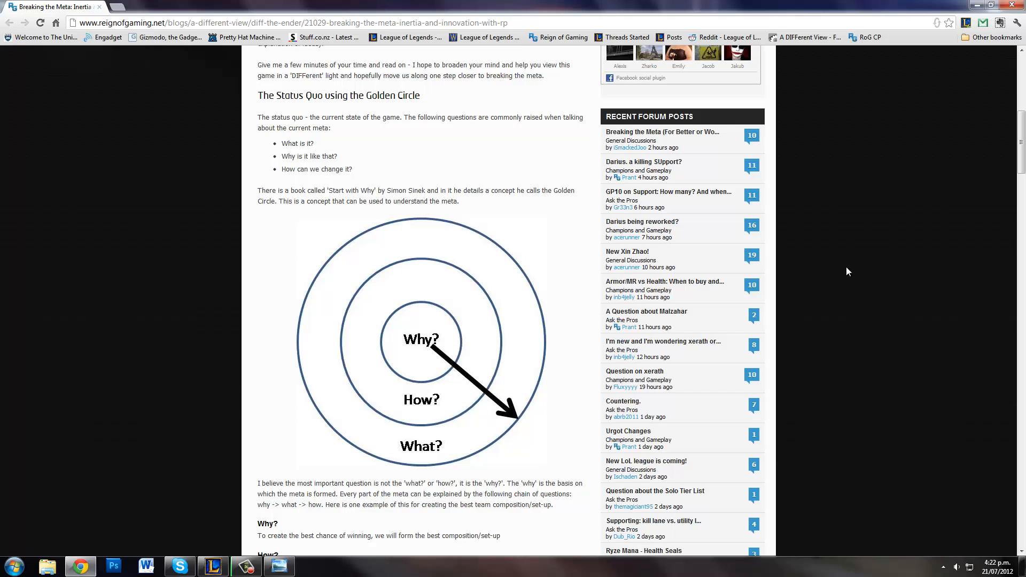
mouse_move(869, 350)
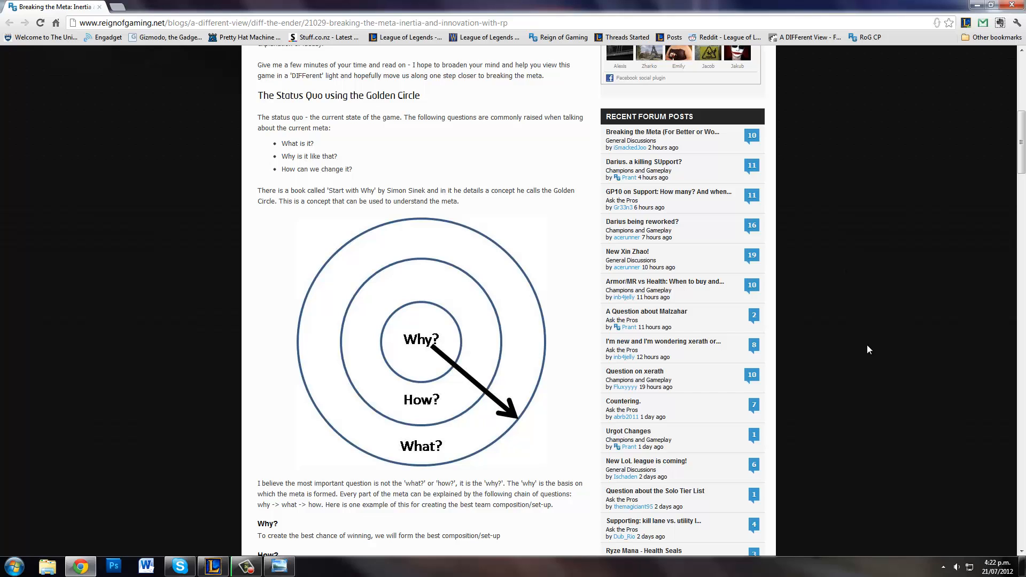